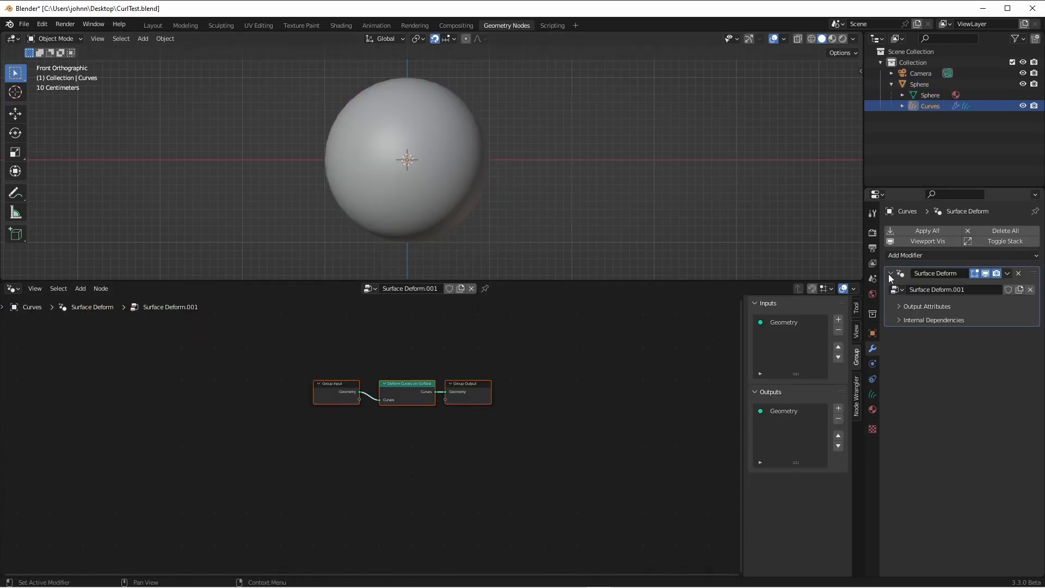
Add a Geometry Nodes modifier to Curves, enter Sculpt Mode and expand the render Curves panel
{"action": "left_click", "coordinate": [891, 289]}
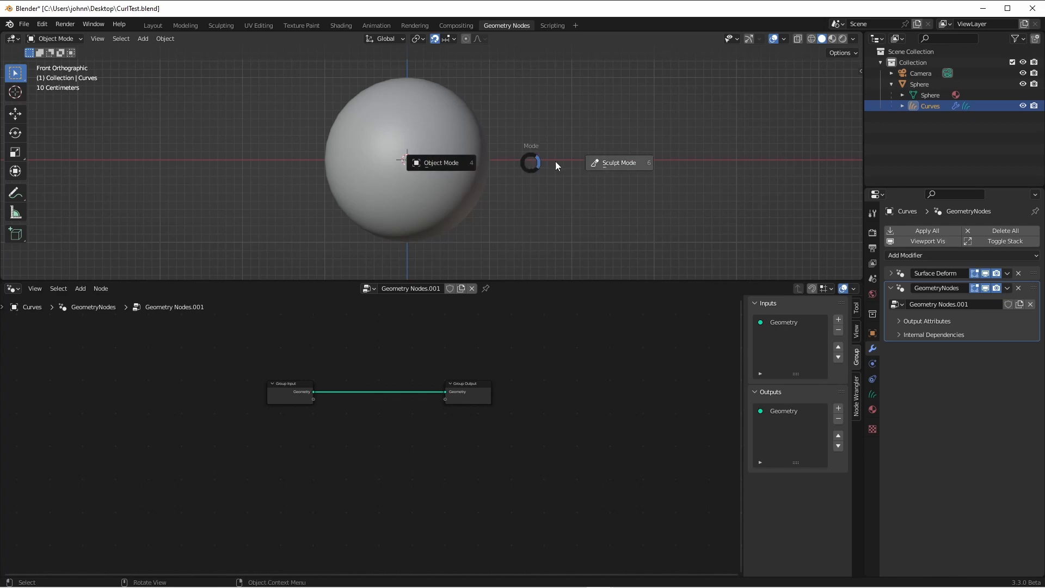
{"action": "left_click", "coordinate": [618, 163]}
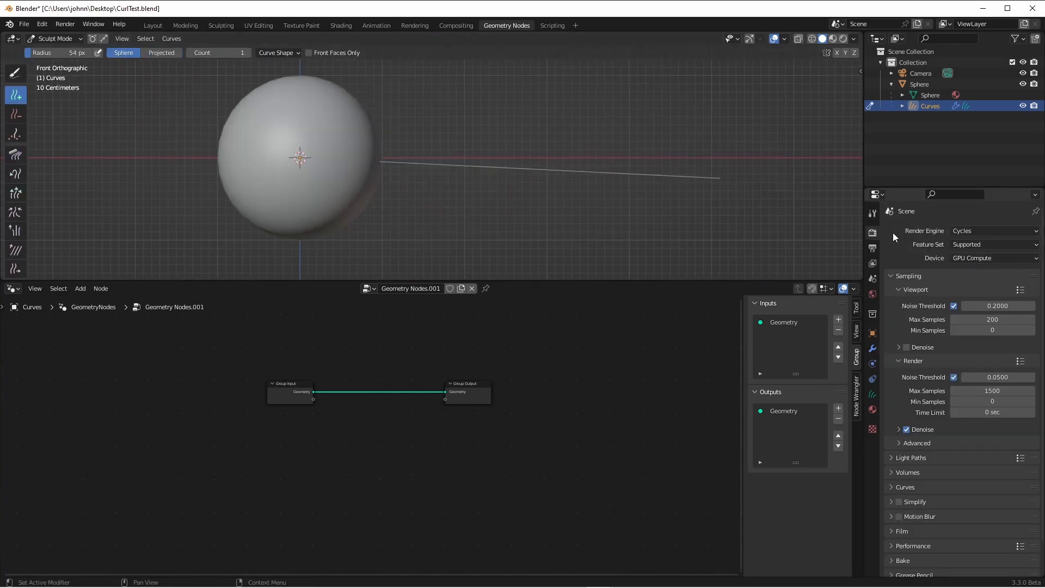
{"action": "mouse_move", "coordinate": [892, 484]}
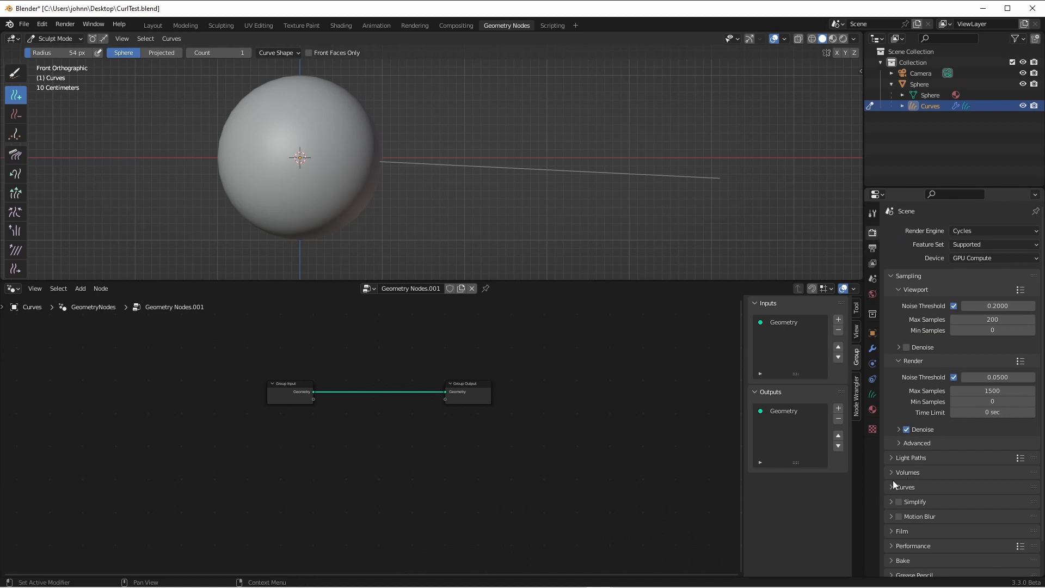
{"action": "left_click", "coordinate": [905, 487]}
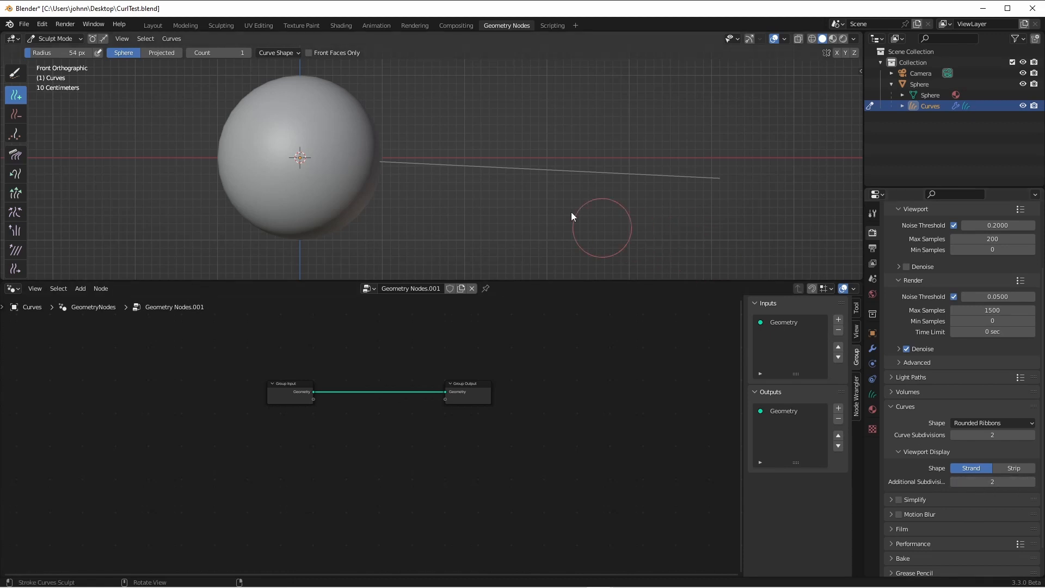
{"action": "mouse_move", "coordinate": [606, 185]}
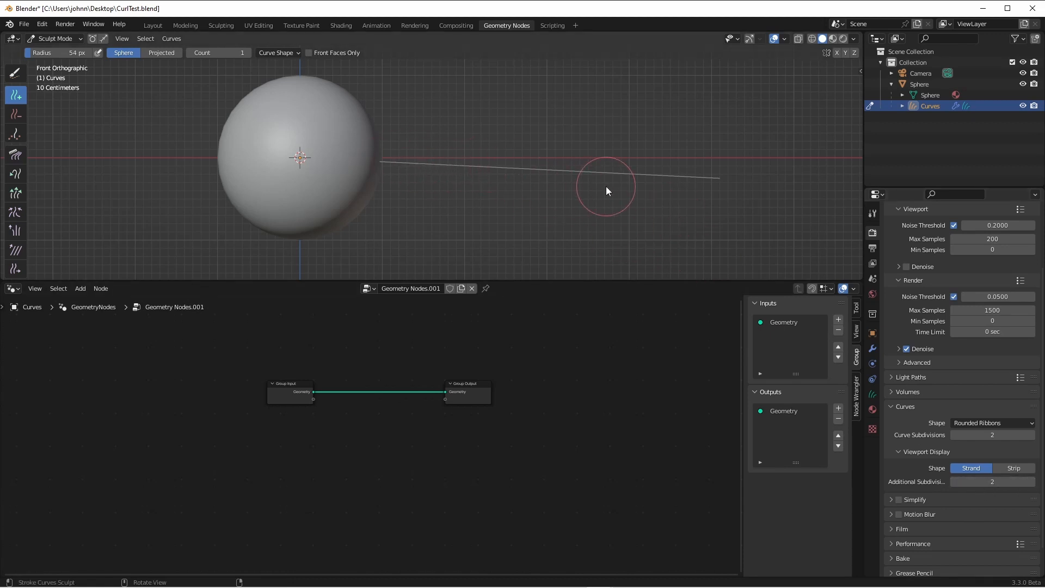
{"action": "mouse_move", "coordinate": [716, 259]}
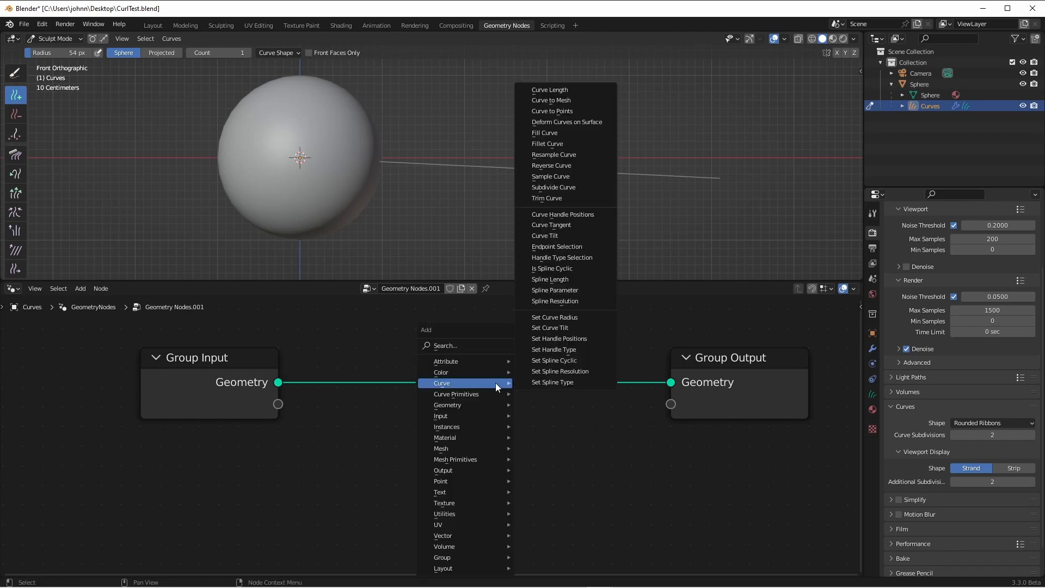
Insert a Resample Curve node whose Count is driven by a new integer Resolution input
{"action": "left_click", "coordinate": [553, 153]}
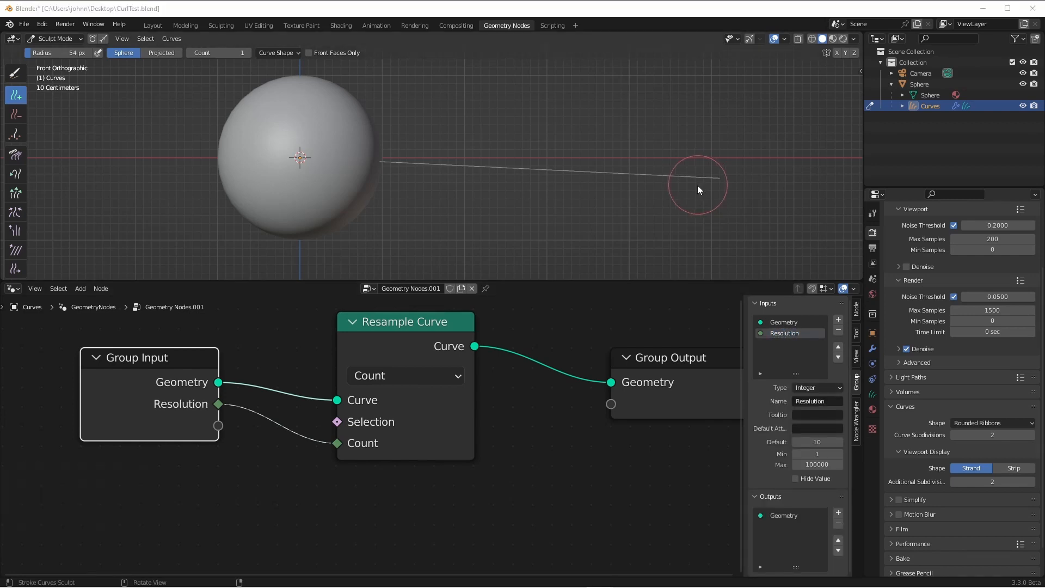
{"action": "mouse_move", "coordinate": [607, 415]}
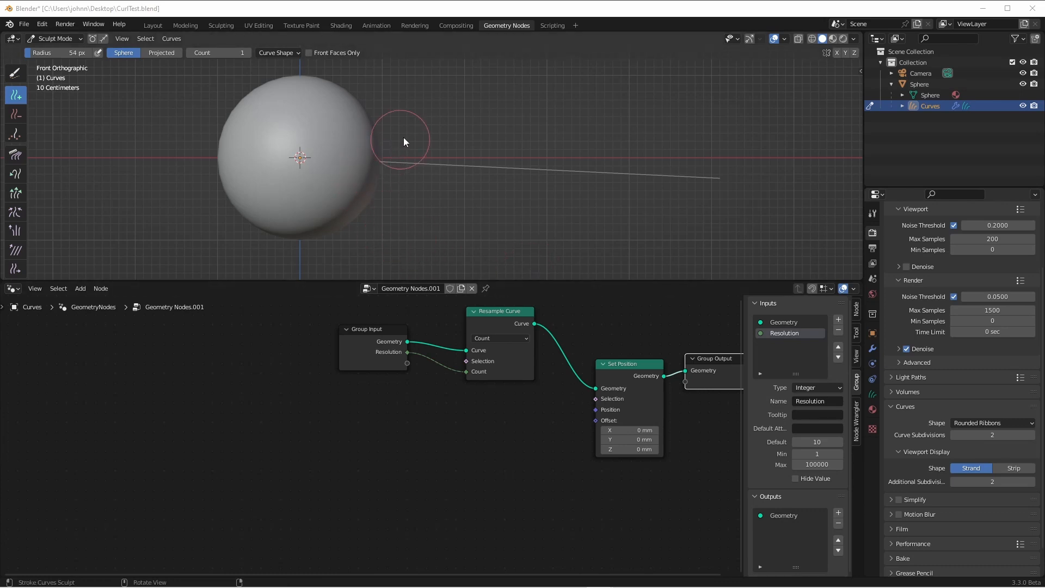
{"action": "mouse_move", "coordinate": [600, 254]}
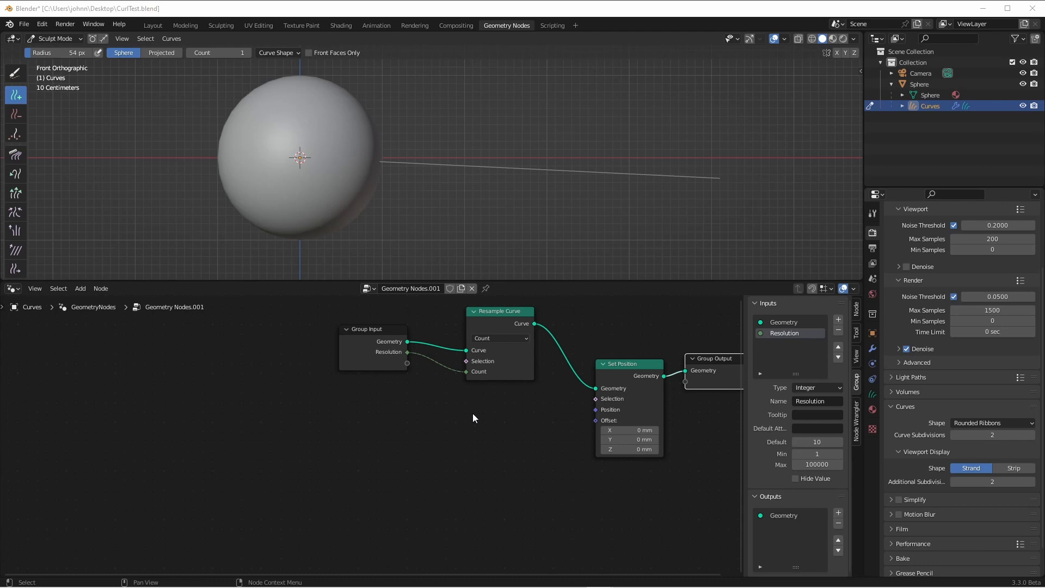
{"action": "mouse_move", "coordinate": [431, 421]}
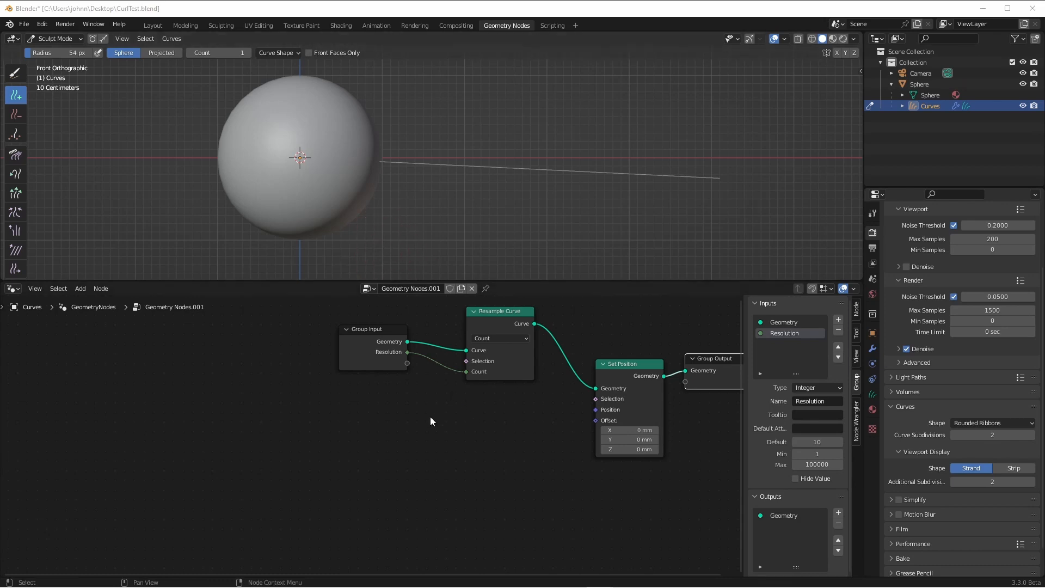
{"action": "mouse_move", "coordinate": [339, 470]}
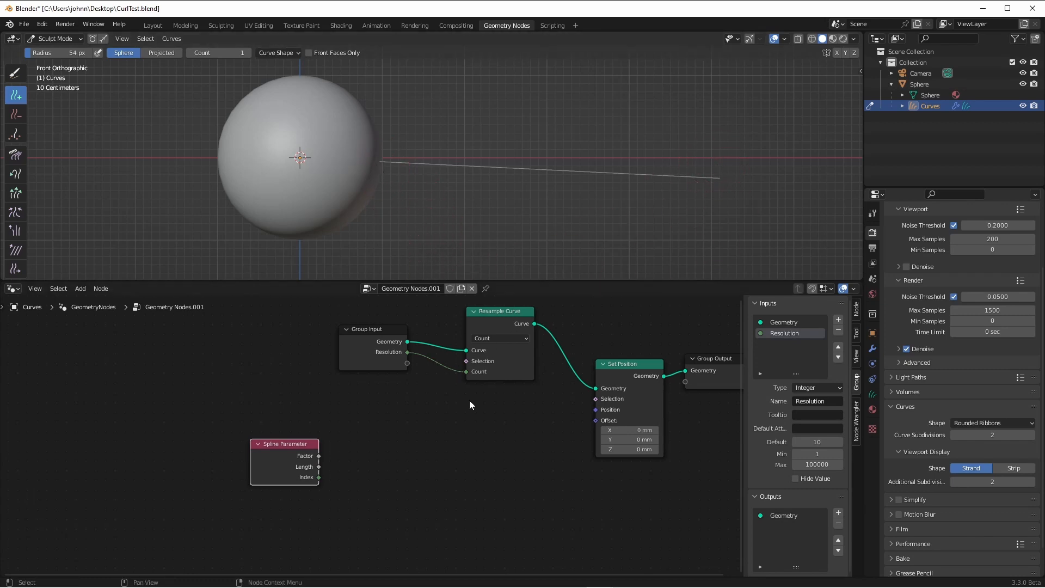
{"action": "mouse_move", "coordinate": [380, 465]}
{"action": "type", "text": "6.283"}
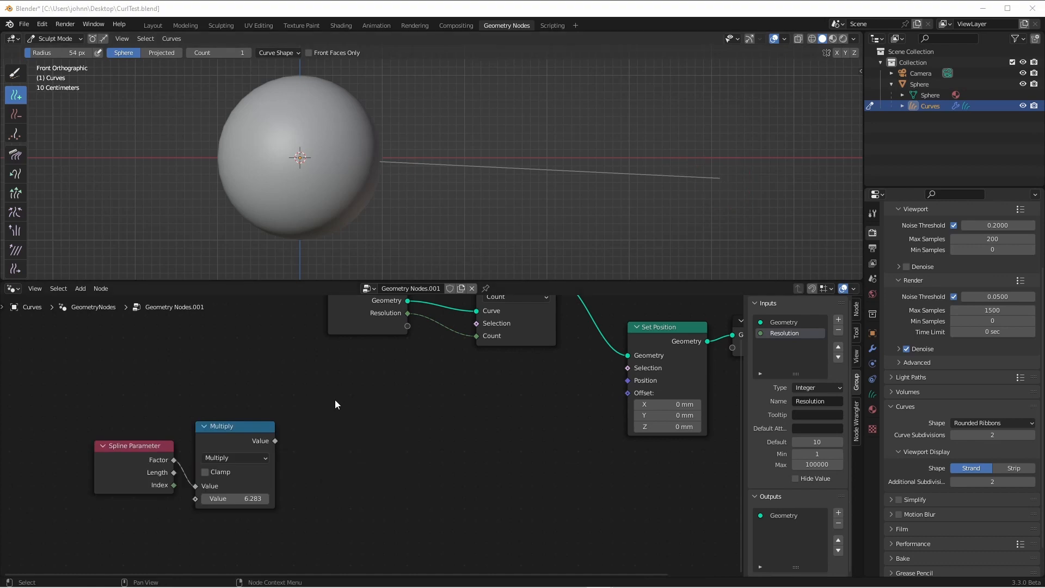
{"action": "mouse_move", "coordinate": [527, 422]}
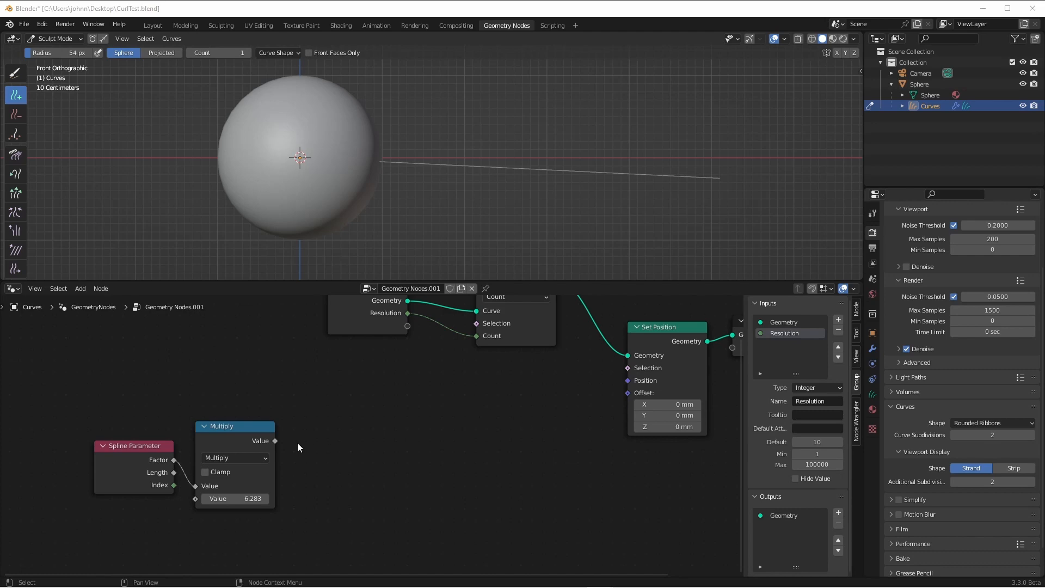
{"action": "mouse_move", "coordinate": [315, 443]}
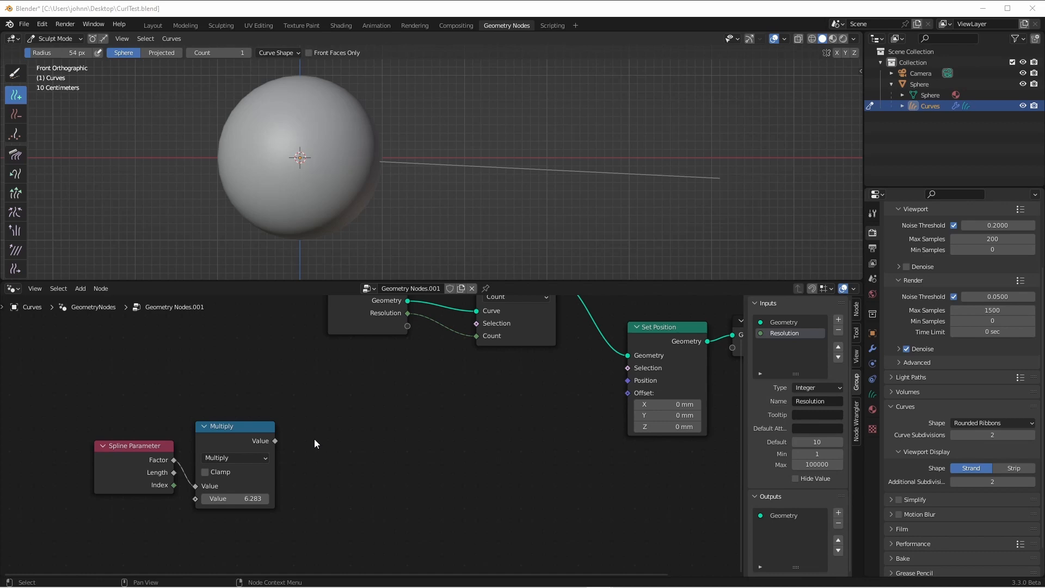
{"action": "mouse_move", "coordinate": [483, 429]}
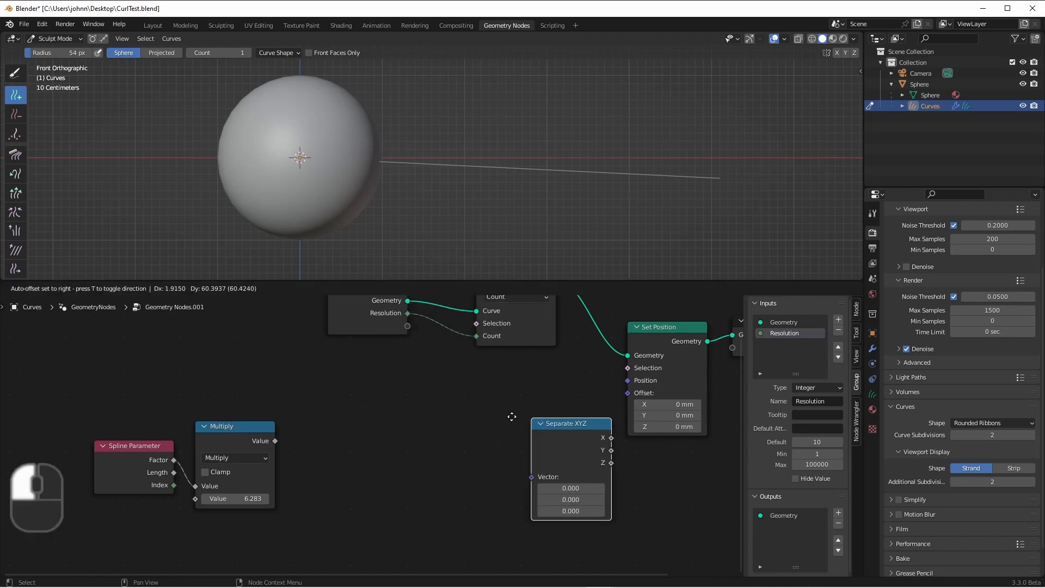
Place a Combine XYZ near Set Position, add a Multiply node and move Group Input beside it
{"action": "left_click", "coordinate": [234, 458]}
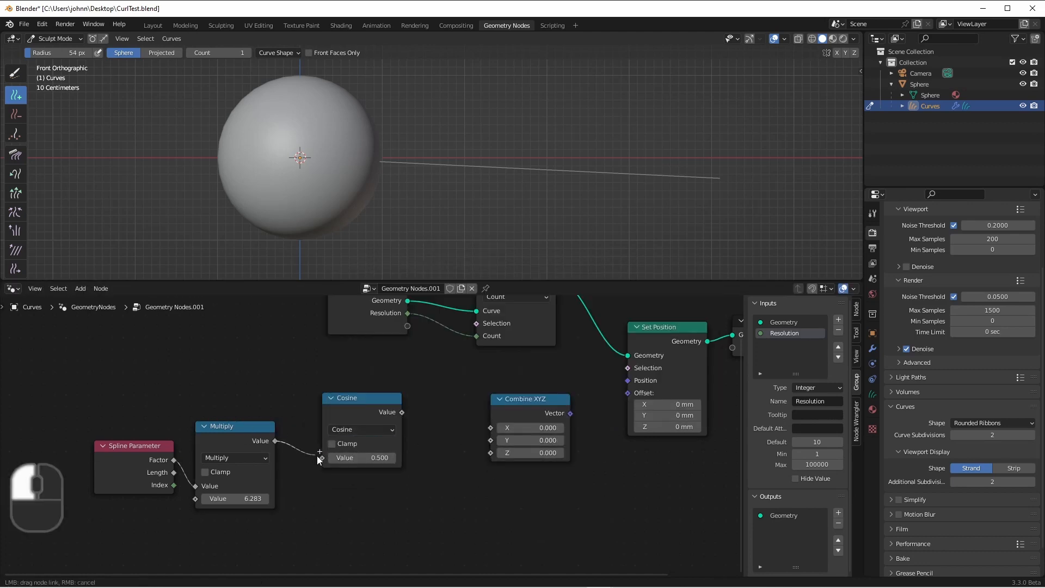
{"action": "left_click", "coordinate": [364, 429]}
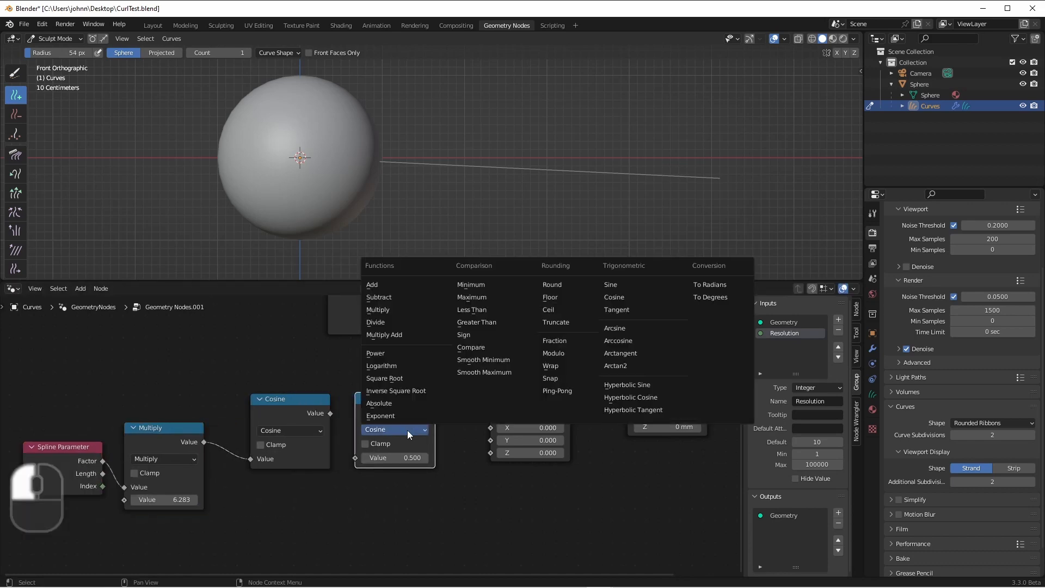
{"action": "left_click", "coordinate": [377, 308]}
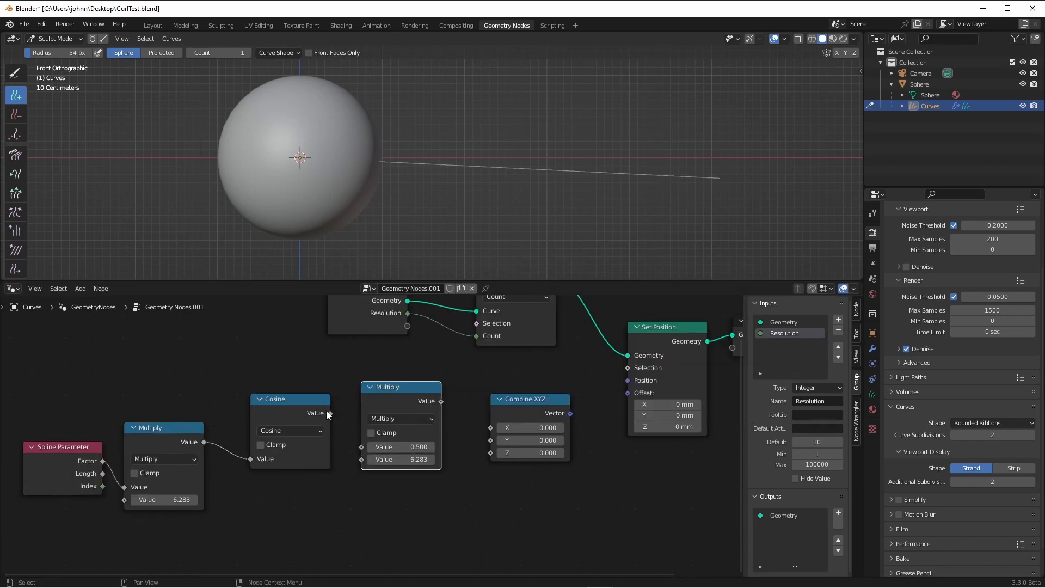
{"action": "key", "text": "g"}
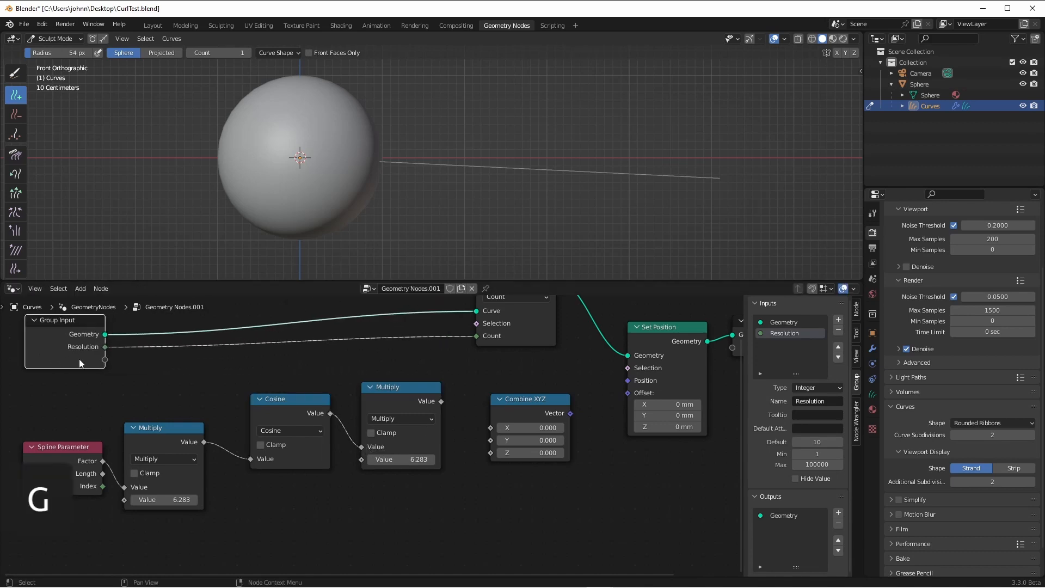
{"action": "mouse_move", "coordinate": [111, 366]}
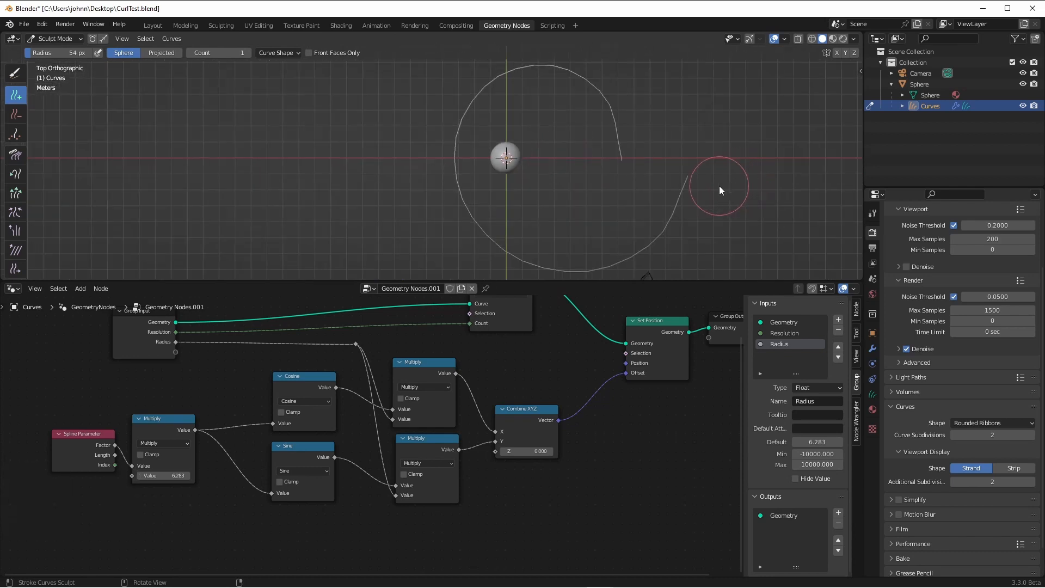
{"action": "mouse_move", "coordinate": [720, 195]}
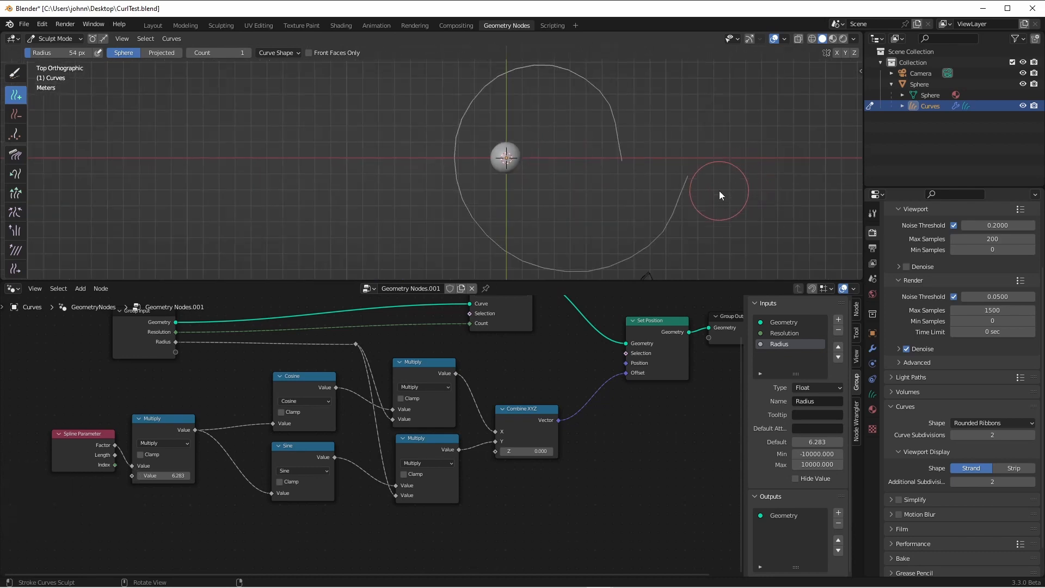
{"action": "mouse_move", "coordinate": [557, 159]}
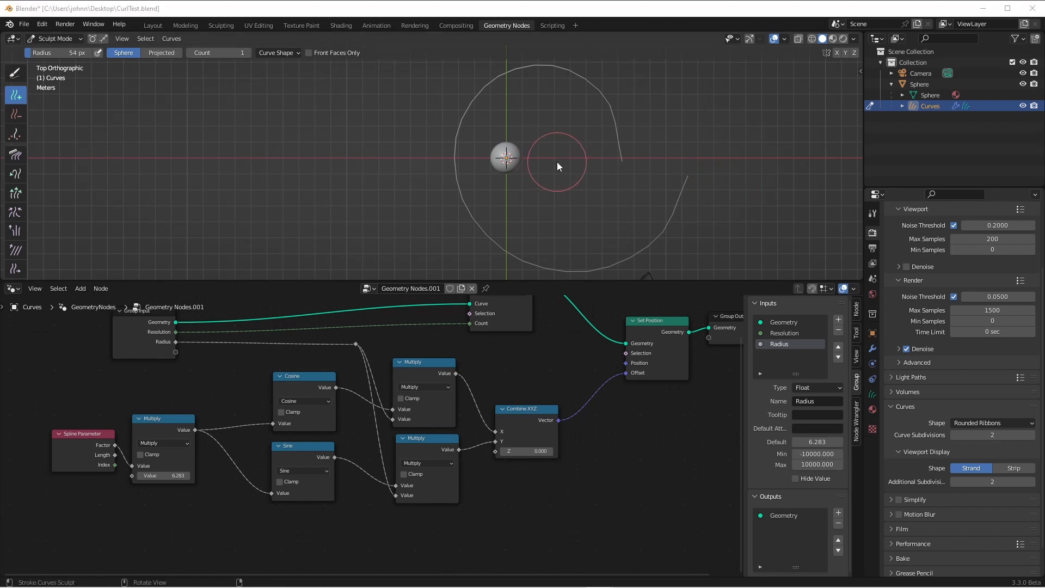
{"action": "mouse_move", "coordinate": [559, 164]}
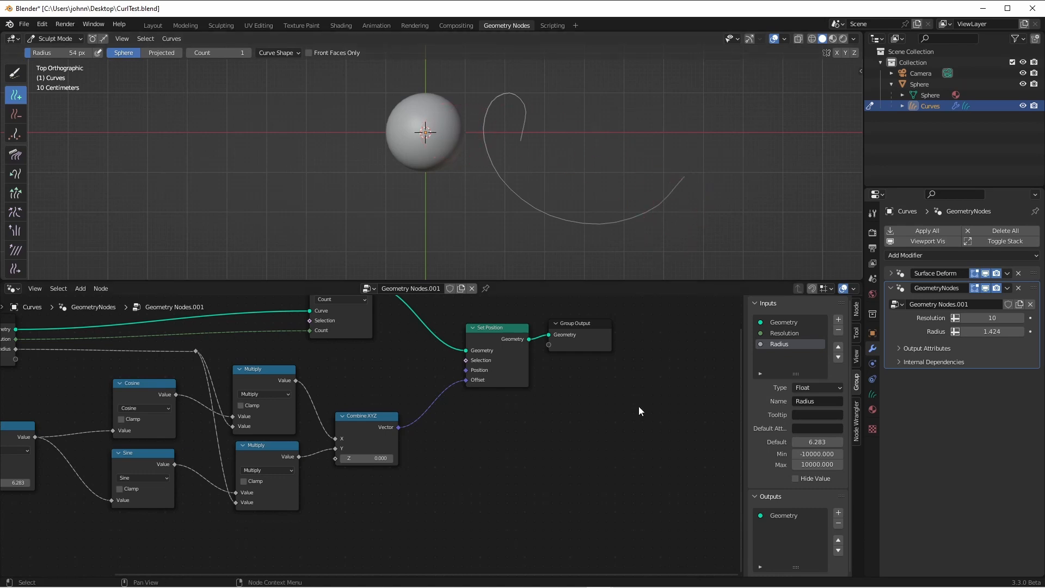
{"action": "mouse_move", "coordinate": [606, 429]}
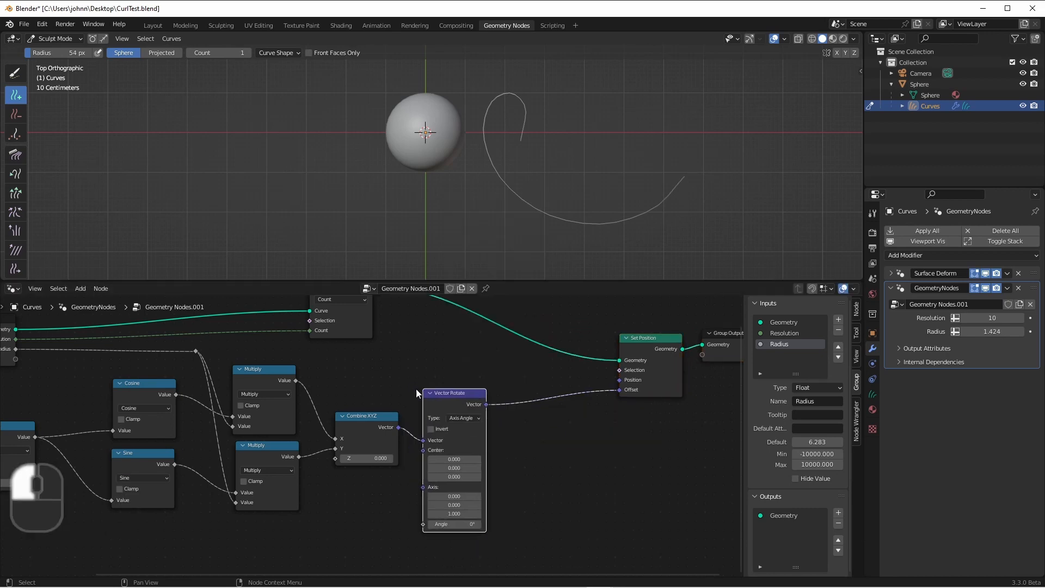
Rotate the curl offset with Vector Rotate, aligned to Curve Tangent via Align Euler to Vector
{"action": "left_click", "coordinate": [467, 418]}
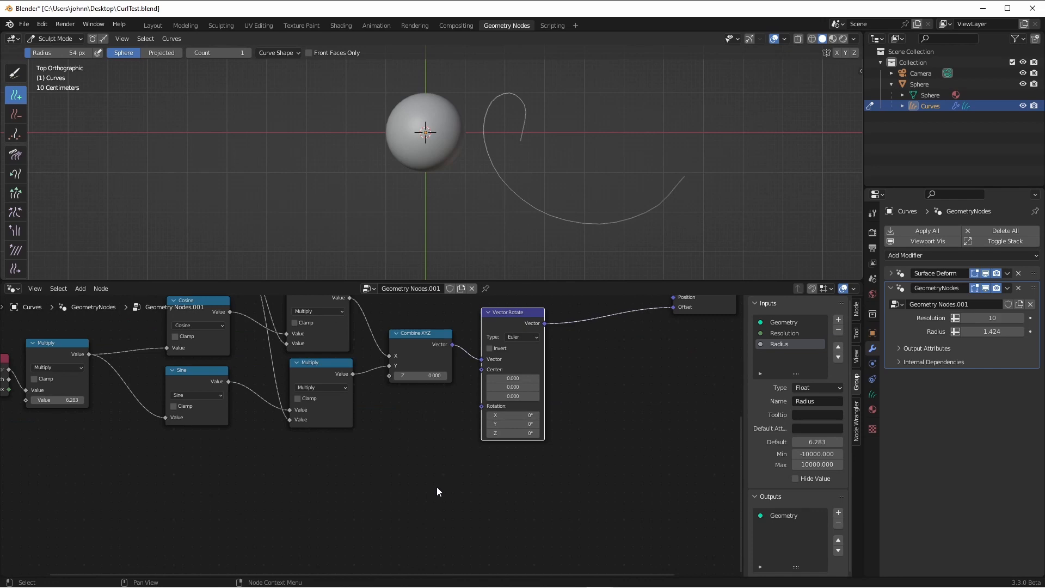
{"action": "mouse_move", "coordinate": [462, 477]}
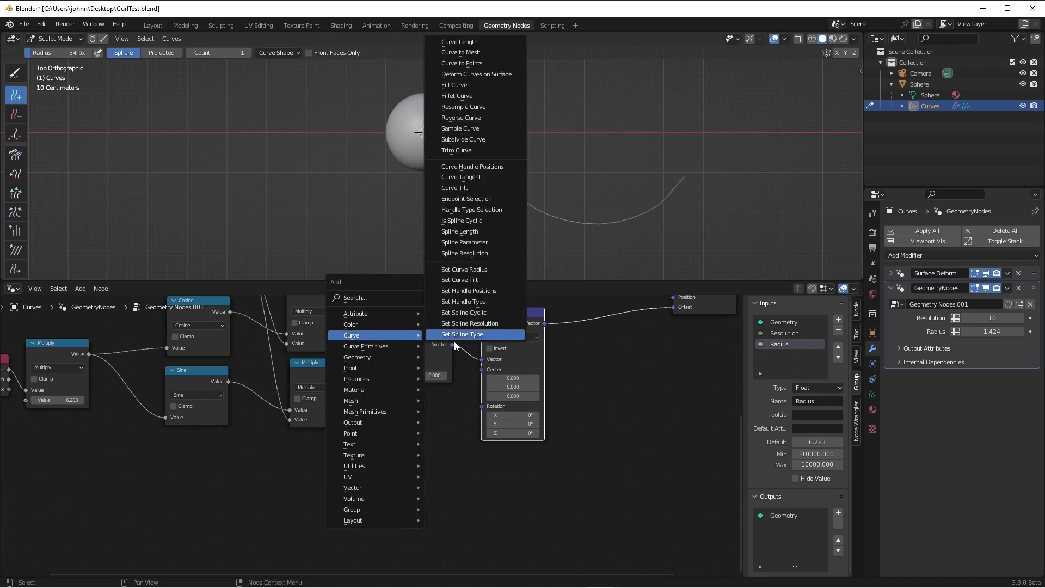
{"action": "mouse_move", "coordinate": [462, 334]}
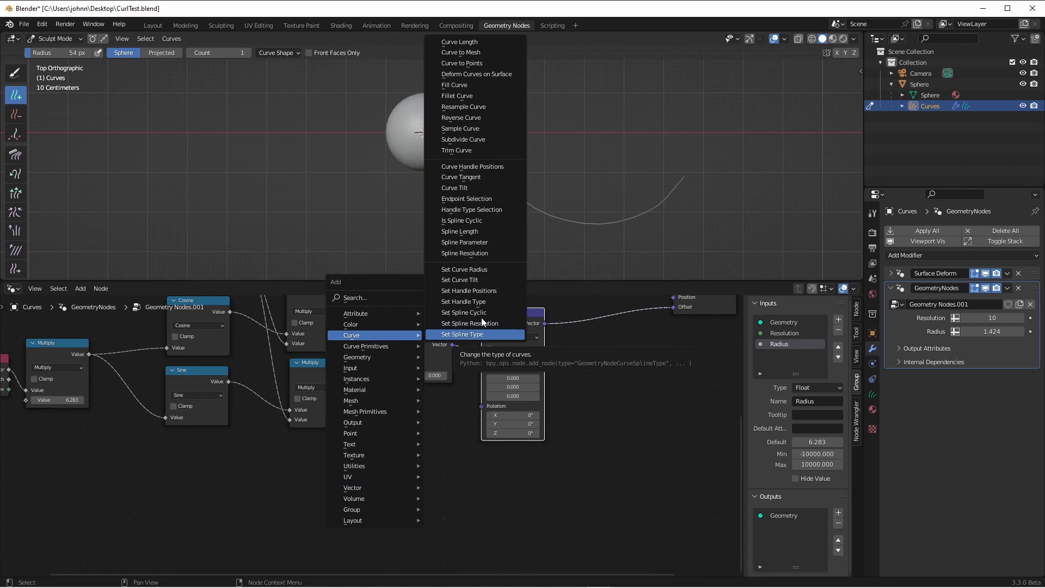
{"action": "left_click", "coordinate": [460, 176]}
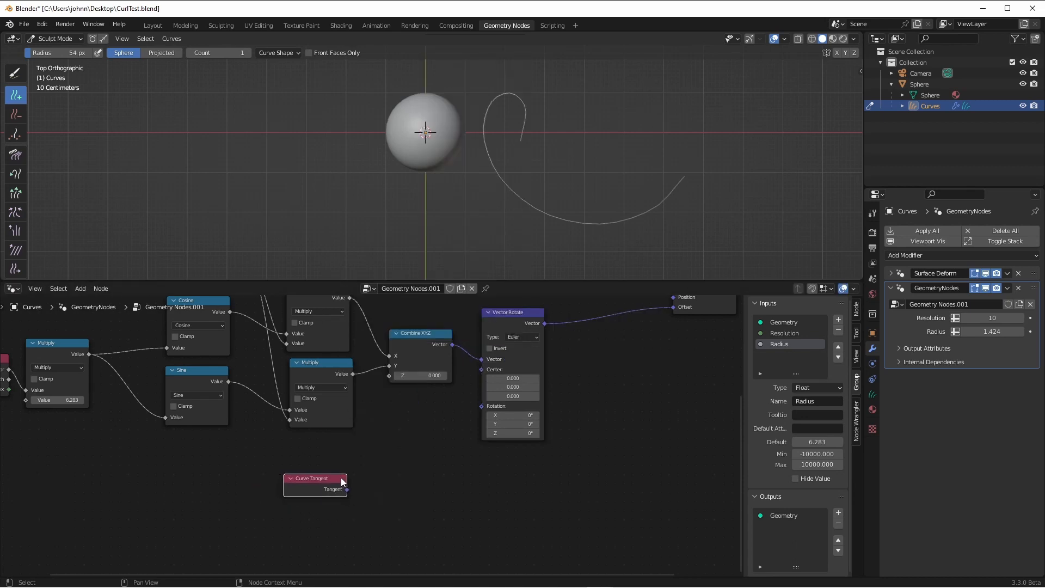
{"action": "mouse_move", "coordinate": [443, 447]}
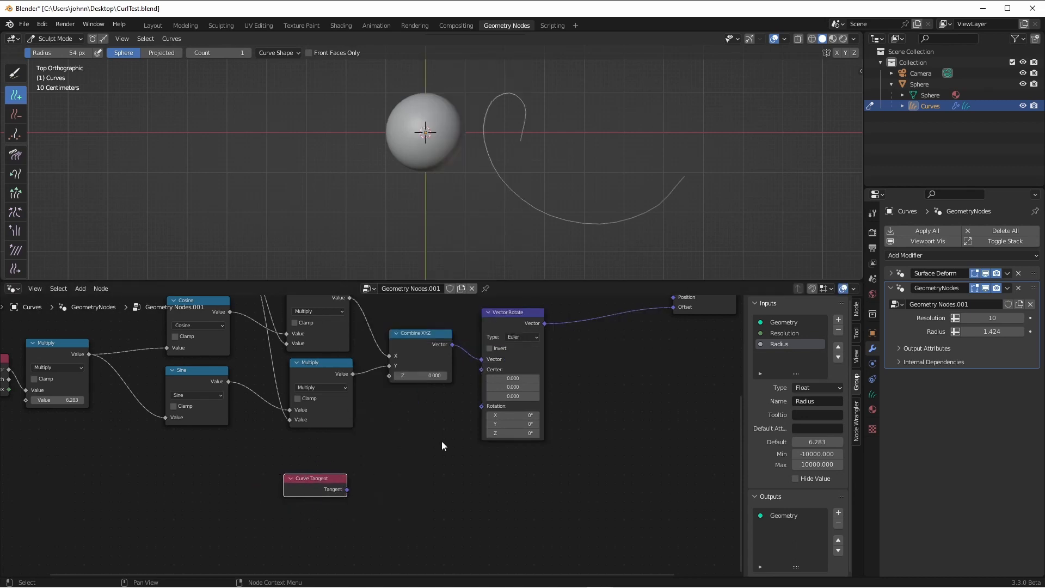
{"action": "mouse_move", "coordinate": [360, 506]}
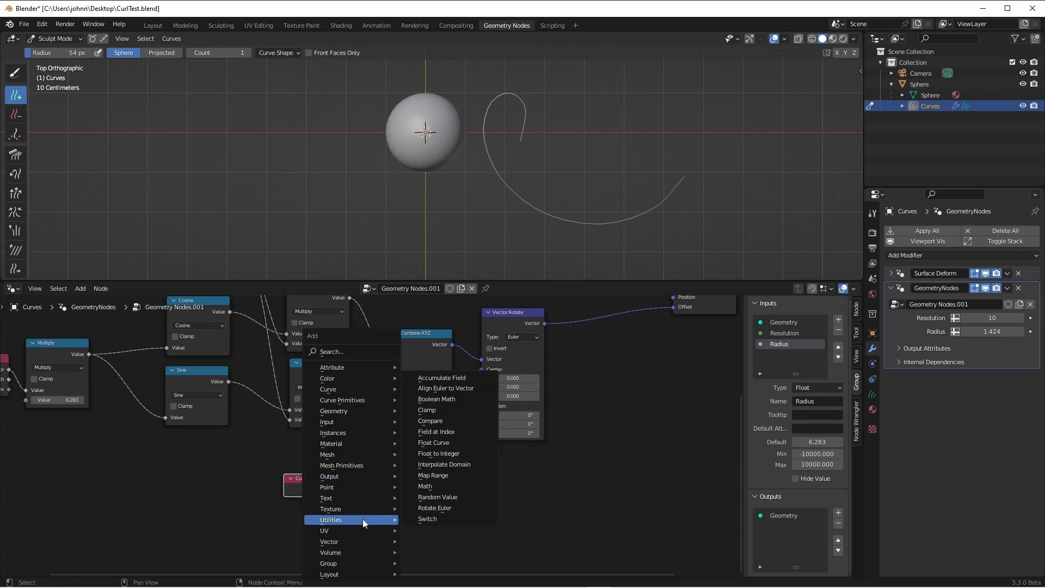
{"action": "left_click", "coordinate": [444, 388]}
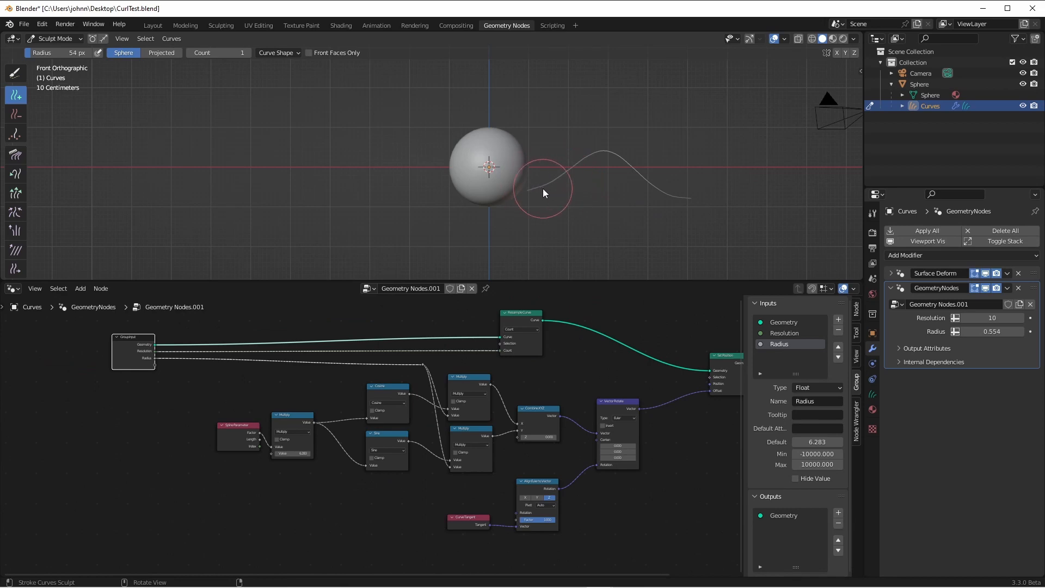
{"action": "mouse_move", "coordinate": [565, 162]}
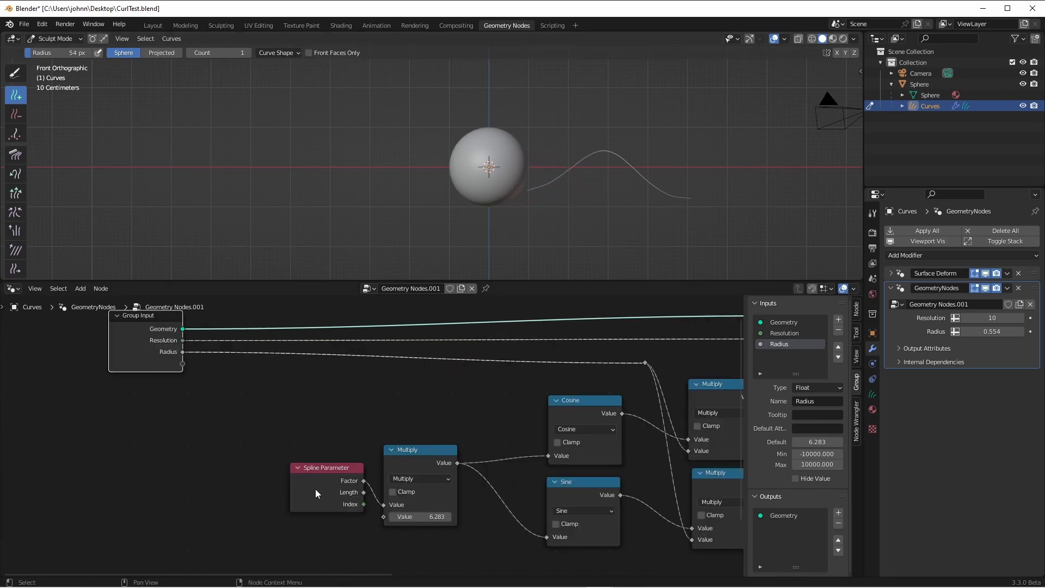
{"action": "mouse_move", "coordinate": [494, 271]}
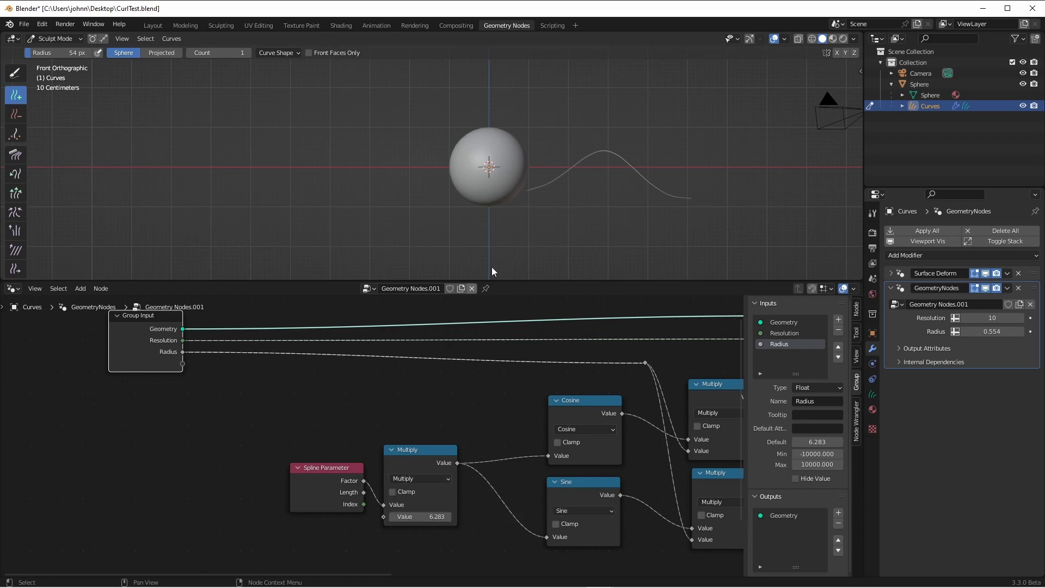
{"action": "mouse_move", "coordinate": [410, 463]}
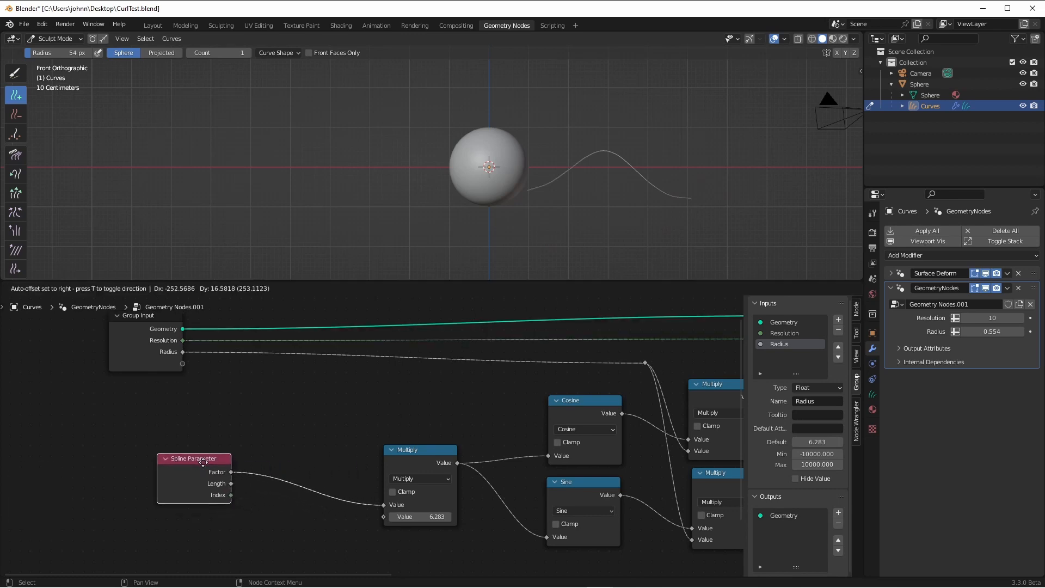
{"action": "mouse_move", "coordinate": [336, 443]}
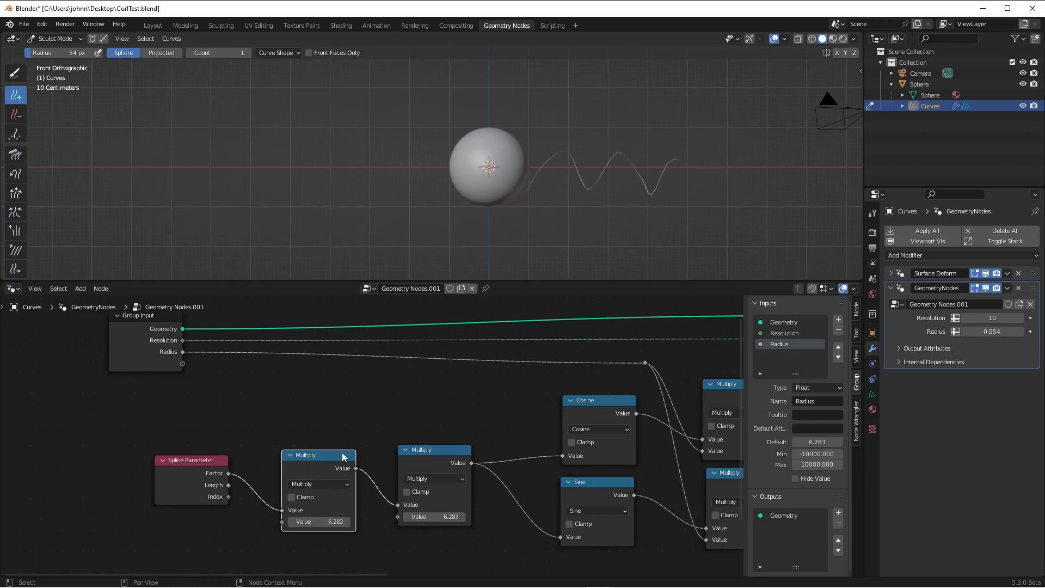
{"action": "mouse_move", "coordinate": [197, 374]}
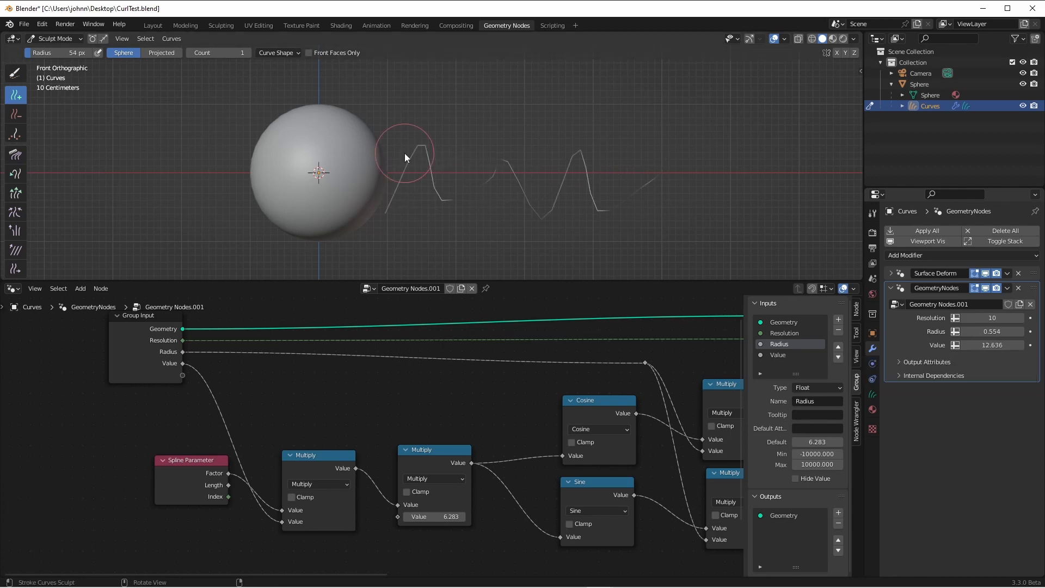
{"action": "mouse_move", "coordinate": [426, 170]}
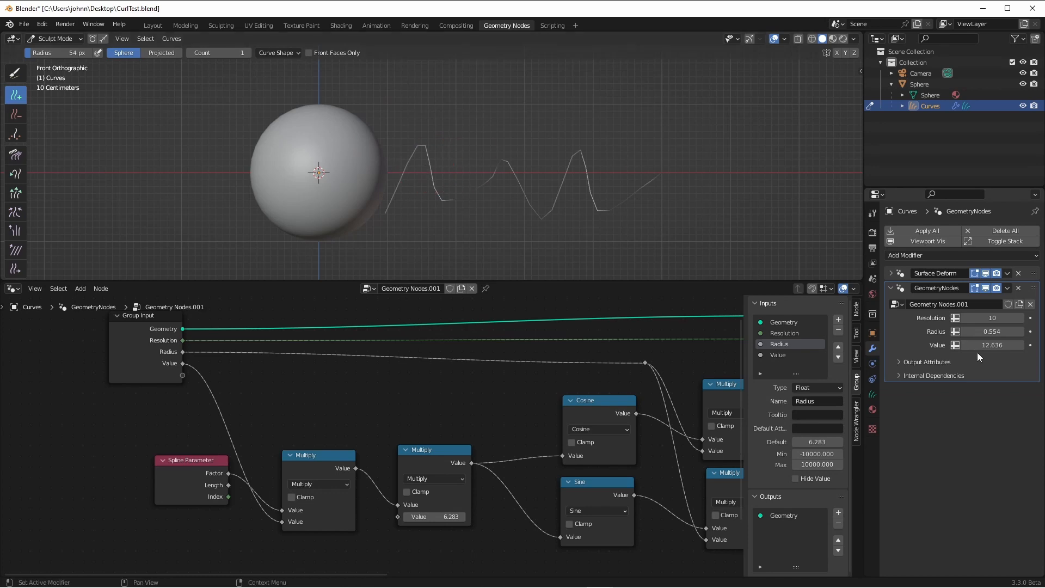
Set Resolution 100 and curl count 2, and give the curves a 3 mm Set Radius
{"action": "left_click", "coordinate": [926, 255]}
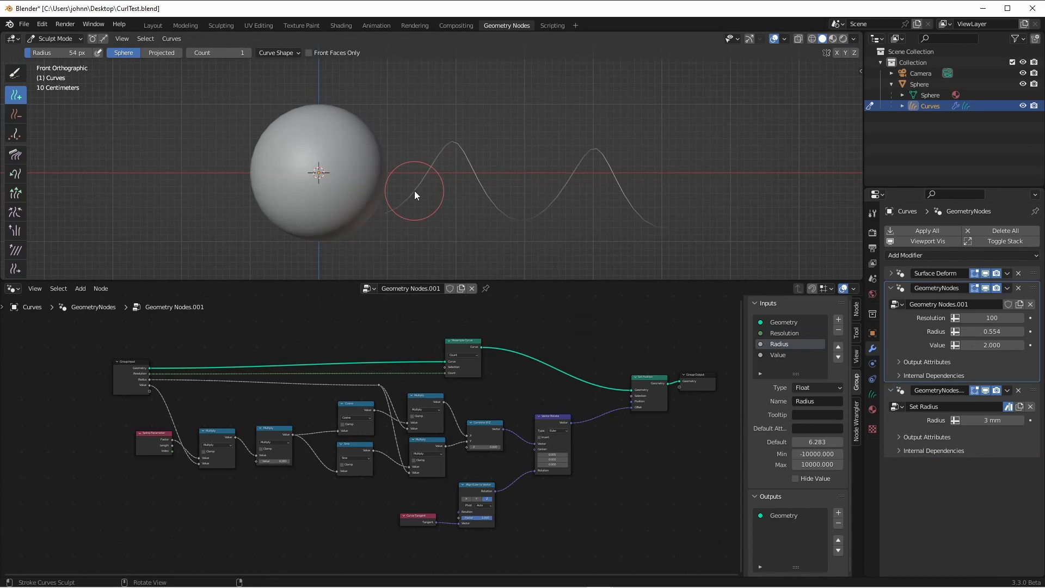
{"action": "mouse_move", "coordinate": [439, 220]}
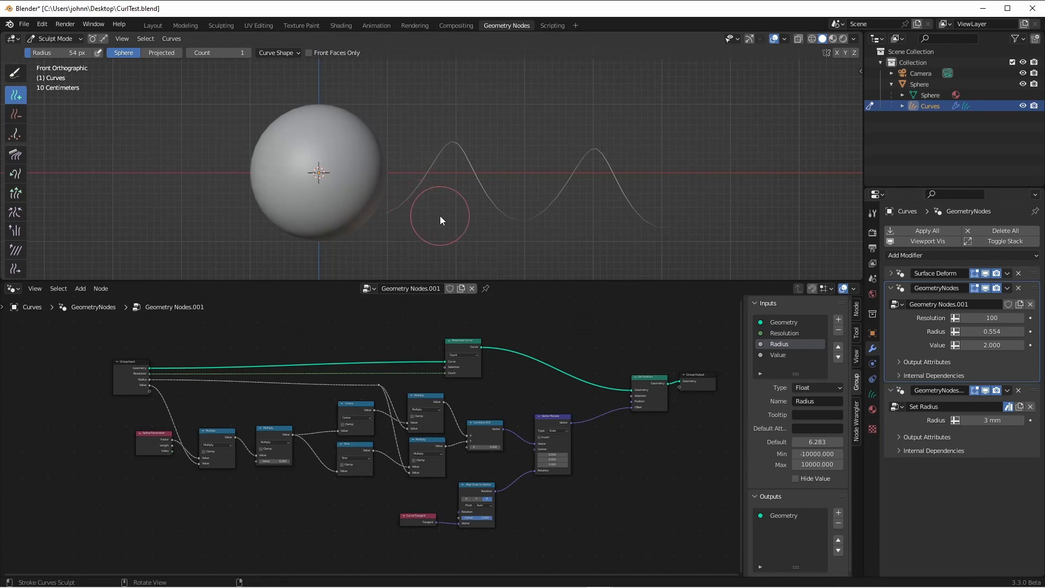
{"action": "mouse_move", "coordinate": [540, 128]}
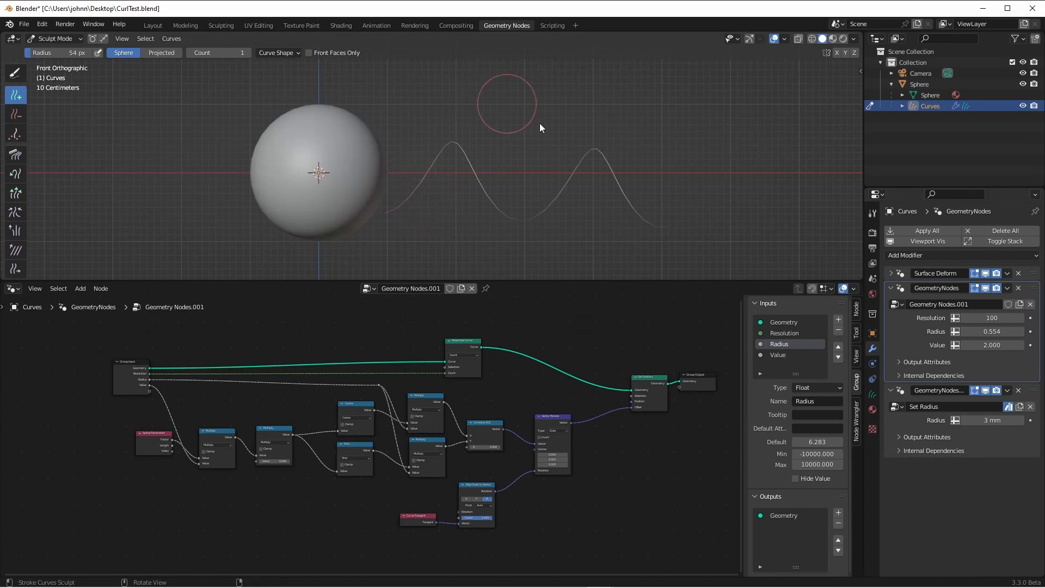
{"action": "mouse_move", "coordinate": [393, 193]}
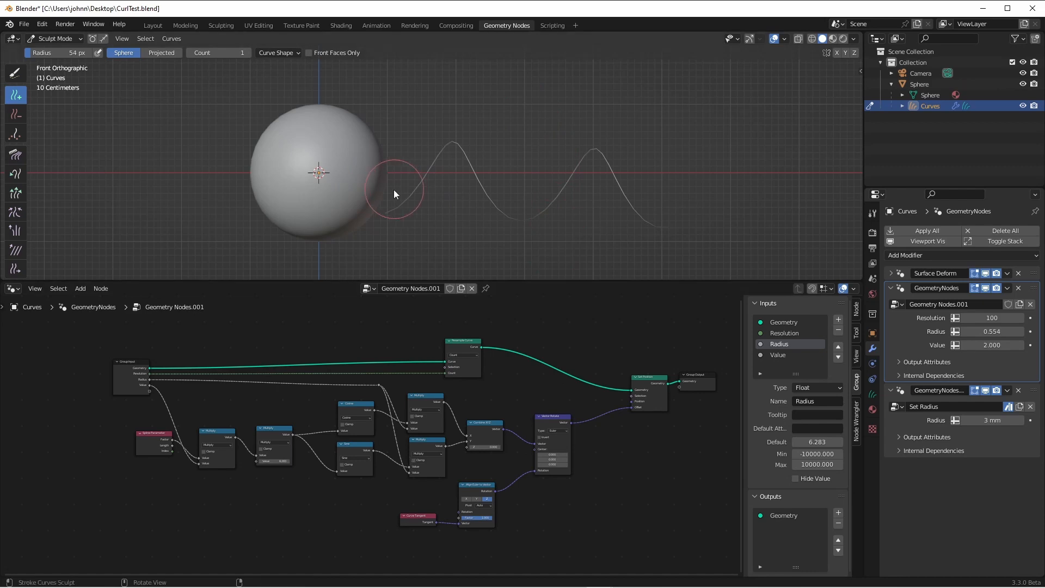
{"action": "mouse_move", "coordinate": [415, 158]}
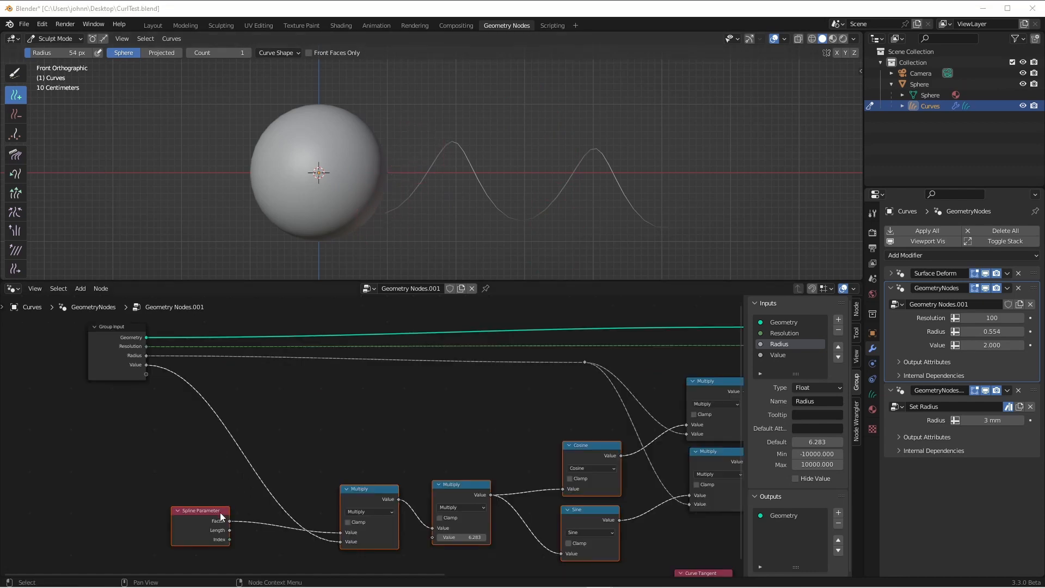
{"action": "mouse_move", "coordinate": [209, 525]}
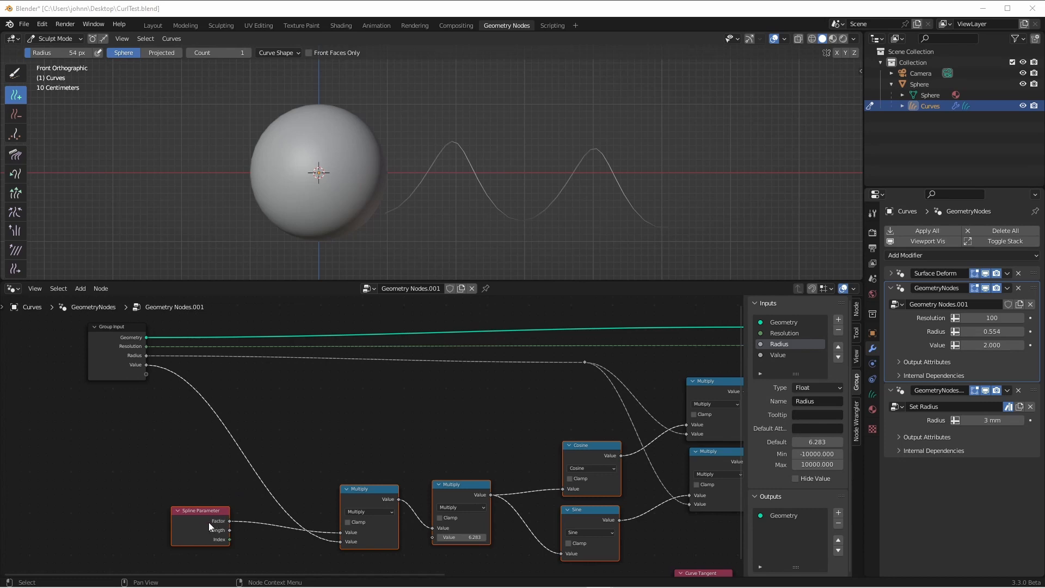
{"action": "mouse_move", "coordinate": [343, 409]}
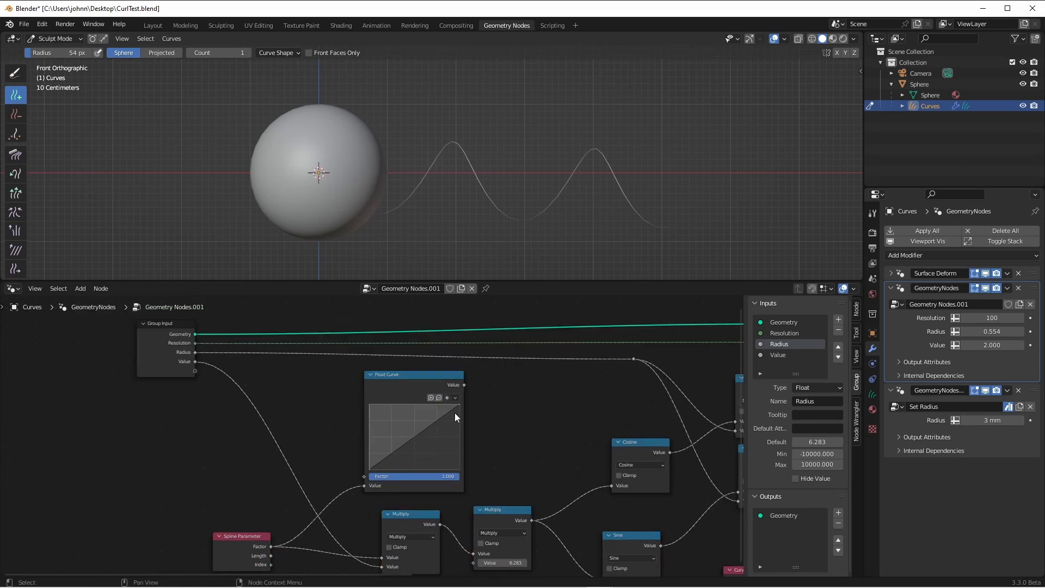
{"action": "mouse_move", "coordinate": [453, 393]}
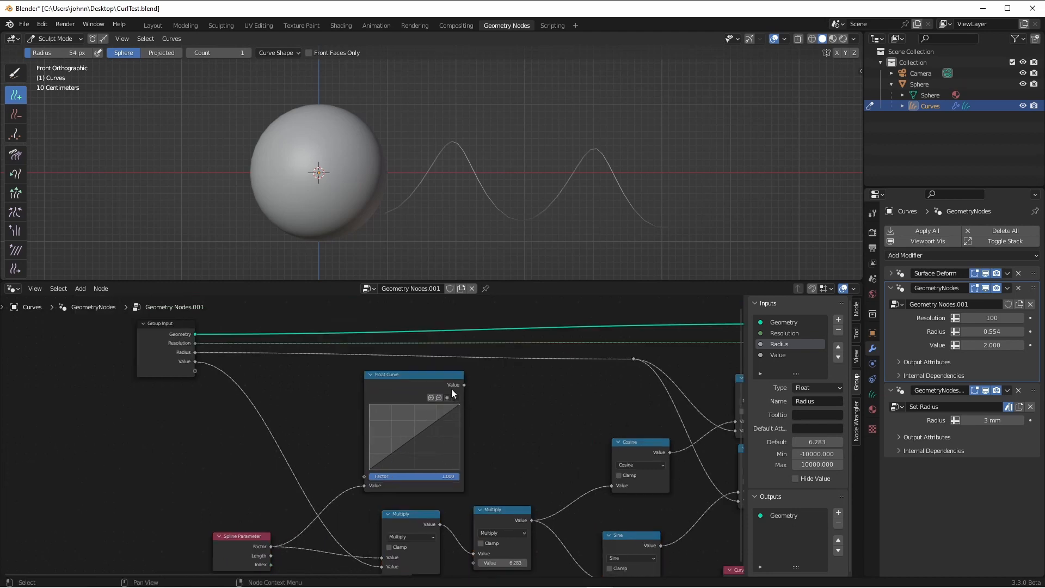
{"action": "mouse_move", "coordinate": [393, 412]}
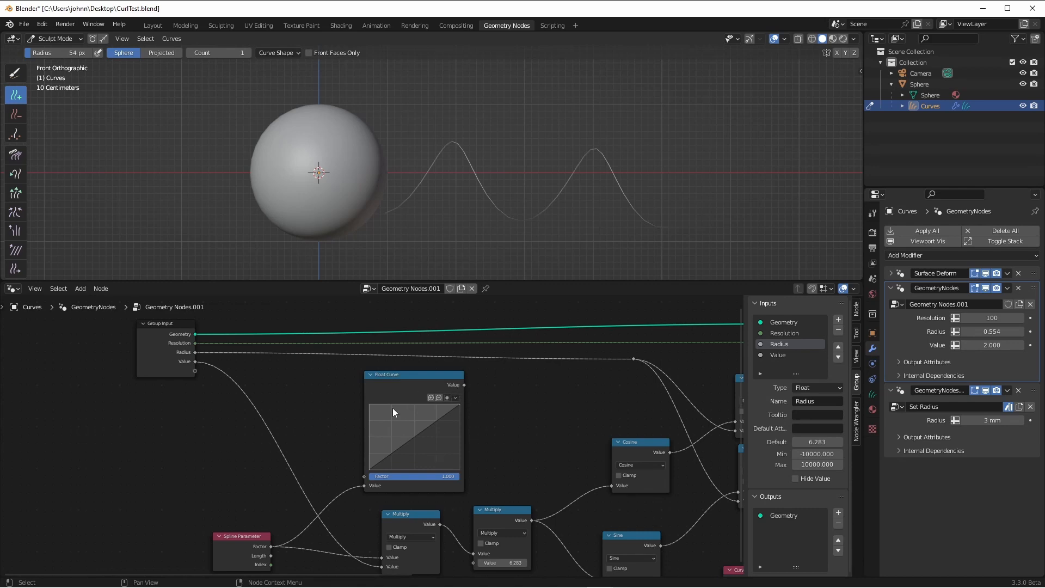
{"action": "mouse_move", "coordinate": [621, 379]}
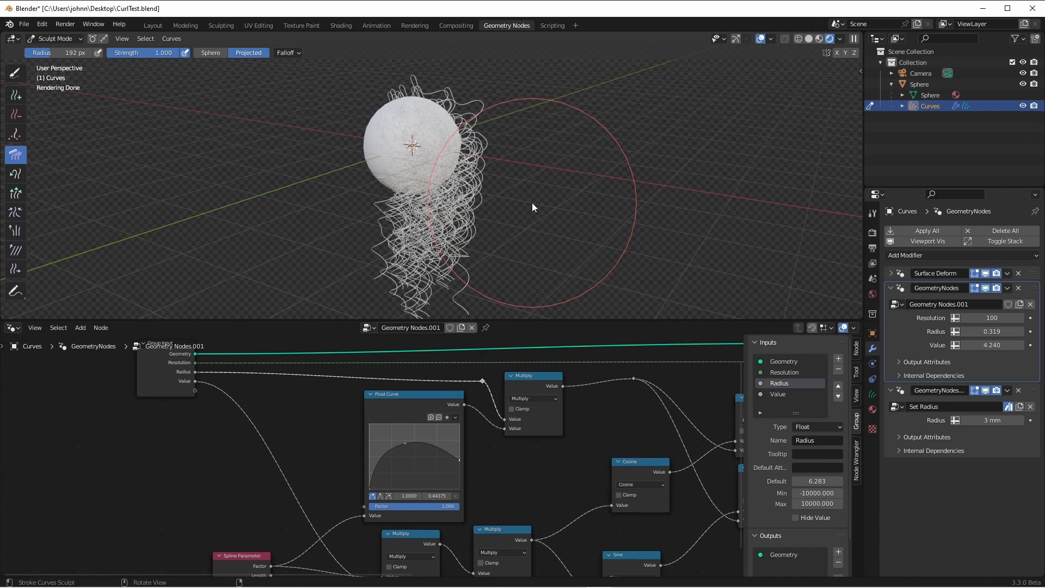
Add an Index node from the Input category below the curl network
{"action": "left_click", "coordinate": [54, 38]}
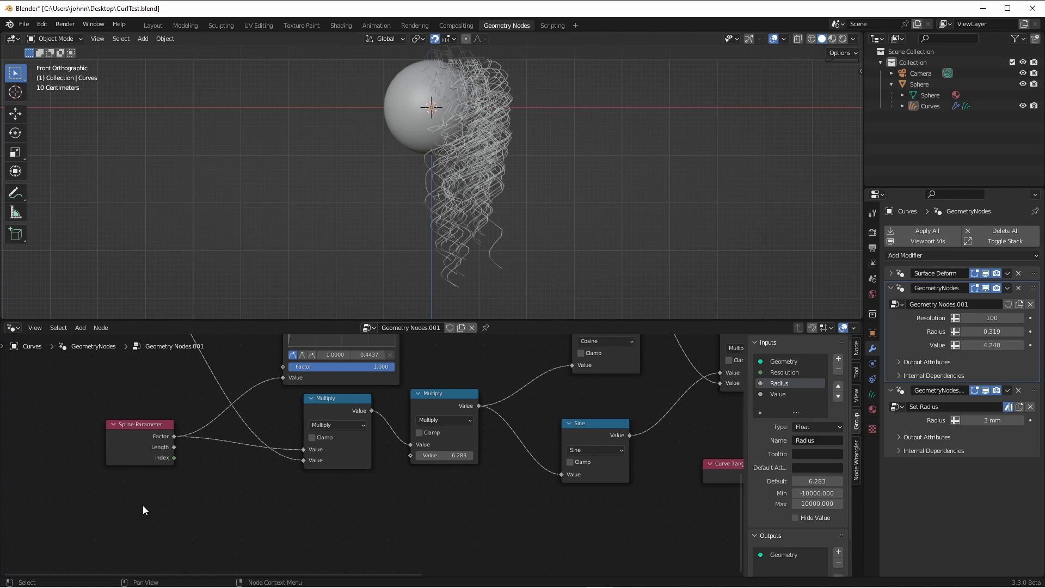
{"action": "mouse_move", "coordinate": [111, 441]}
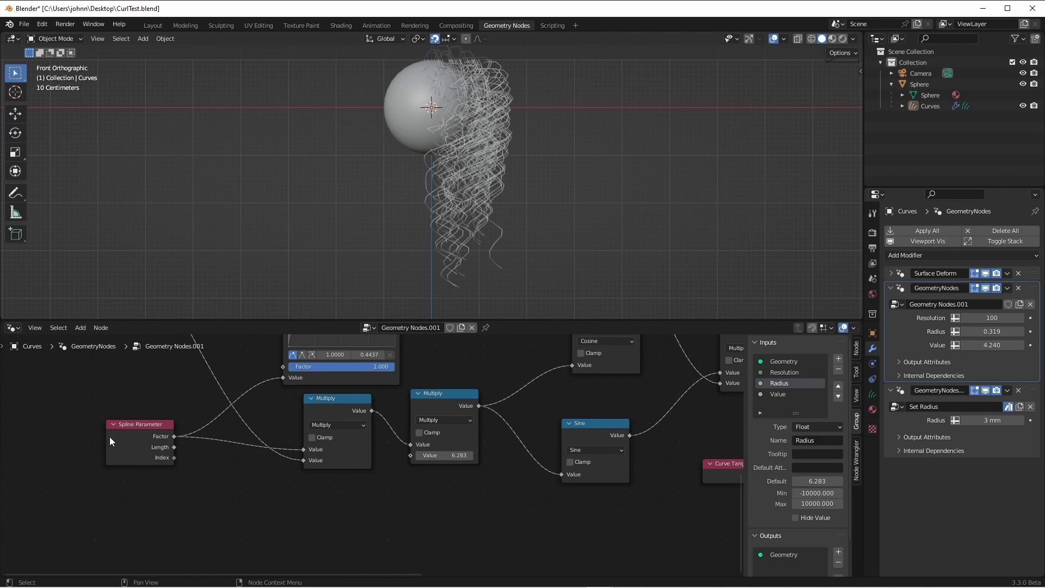
{"action": "mouse_move", "coordinate": [484, 213]}
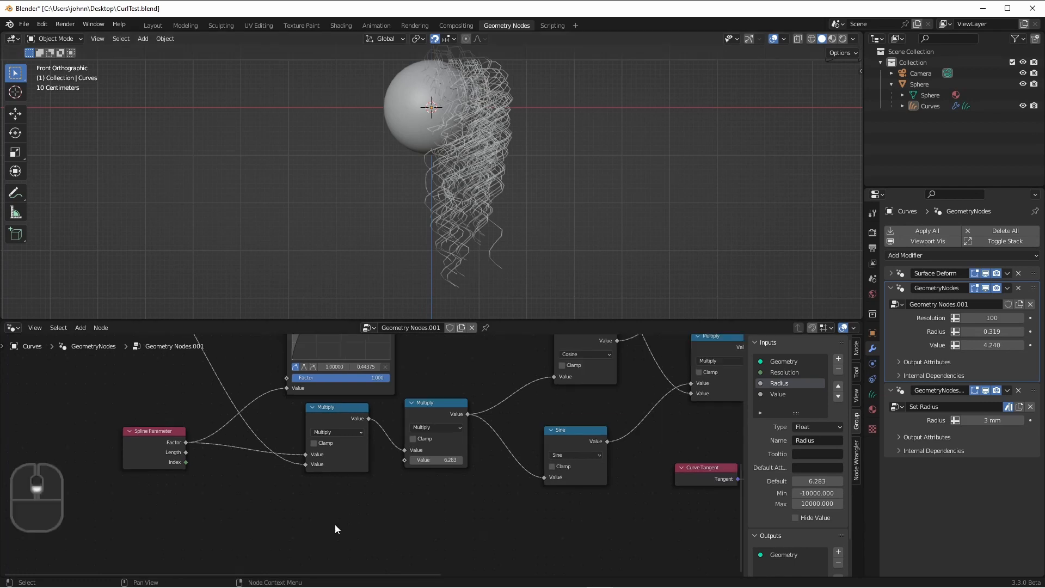
{"action": "left_click", "coordinate": [80, 327]}
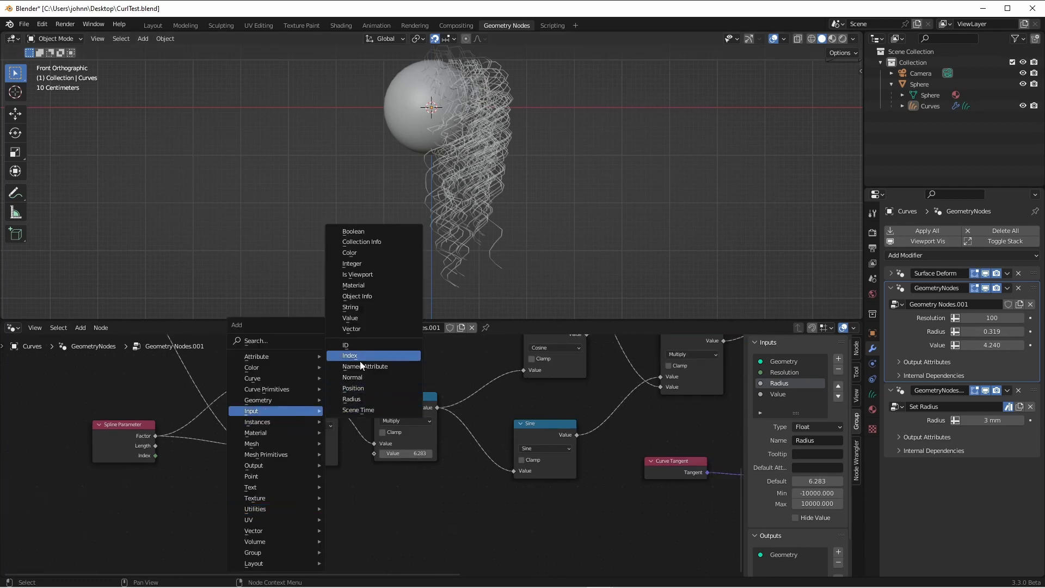
{"action": "left_click", "coordinate": [350, 355]}
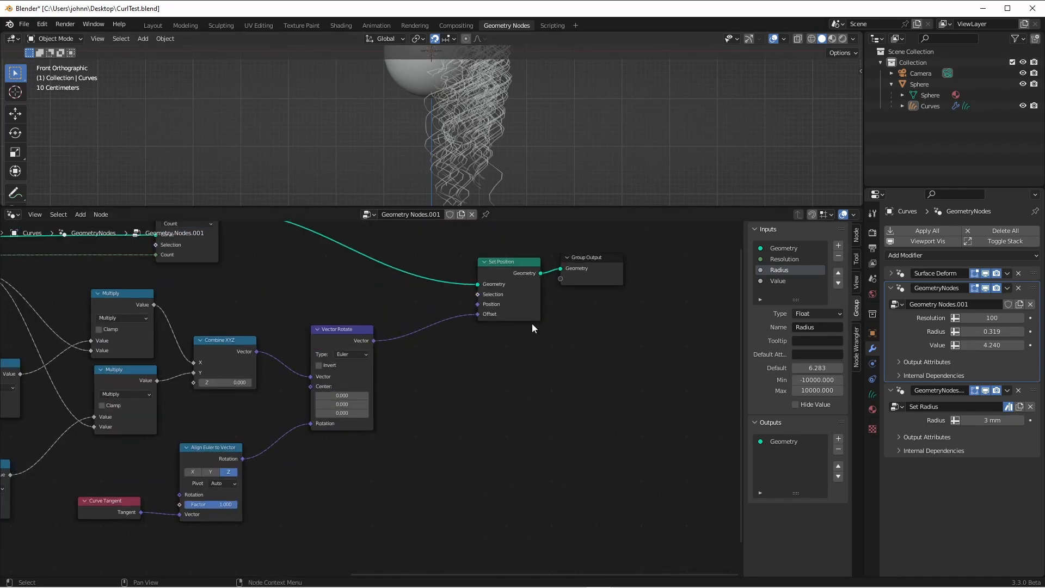
{"action": "scroll", "scroll_direction": "down", "scroll_amount": 3}
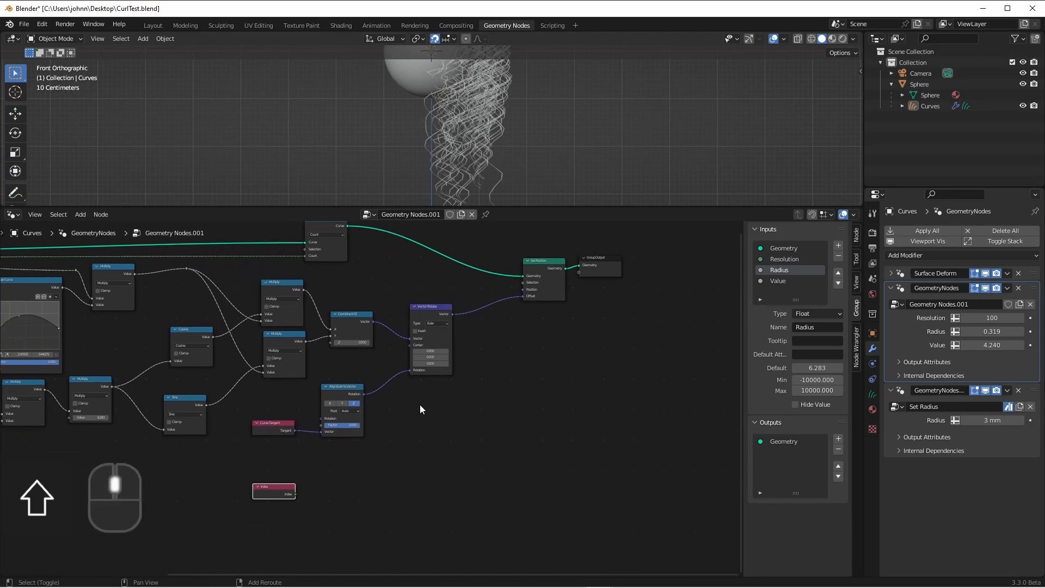
{"action": "mouse_move", "coordinate": [322, 406]}
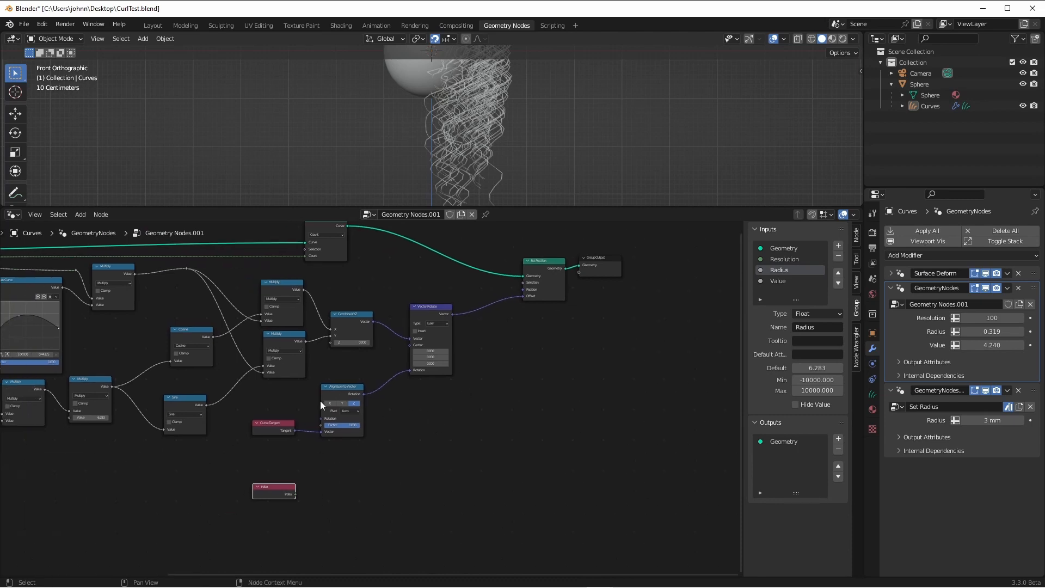
{"action": "mouse_move", "coordinate": [401, 157]}
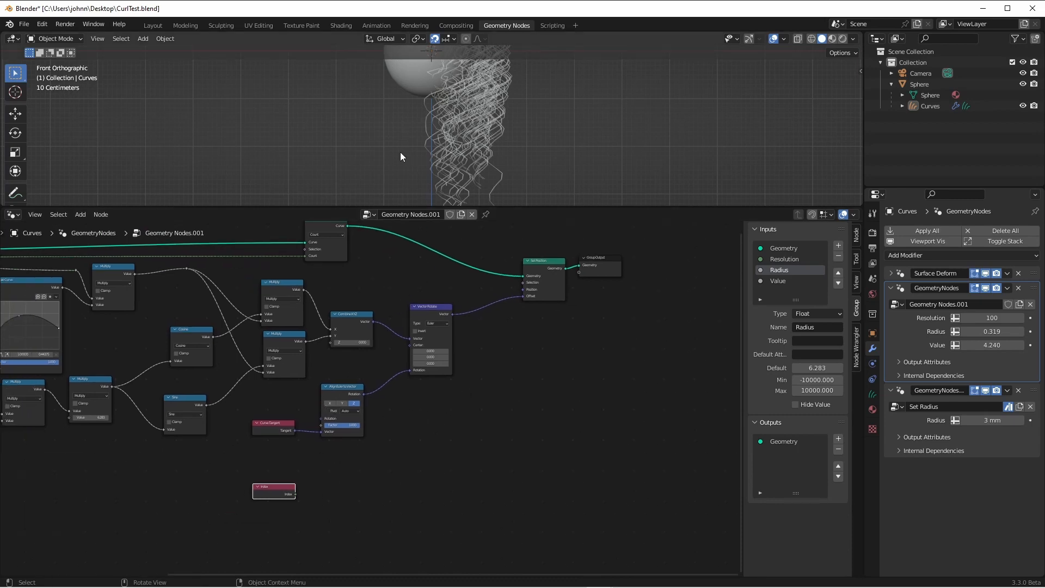
{"action": "mouse_move", "coordinate": [474, 197]}
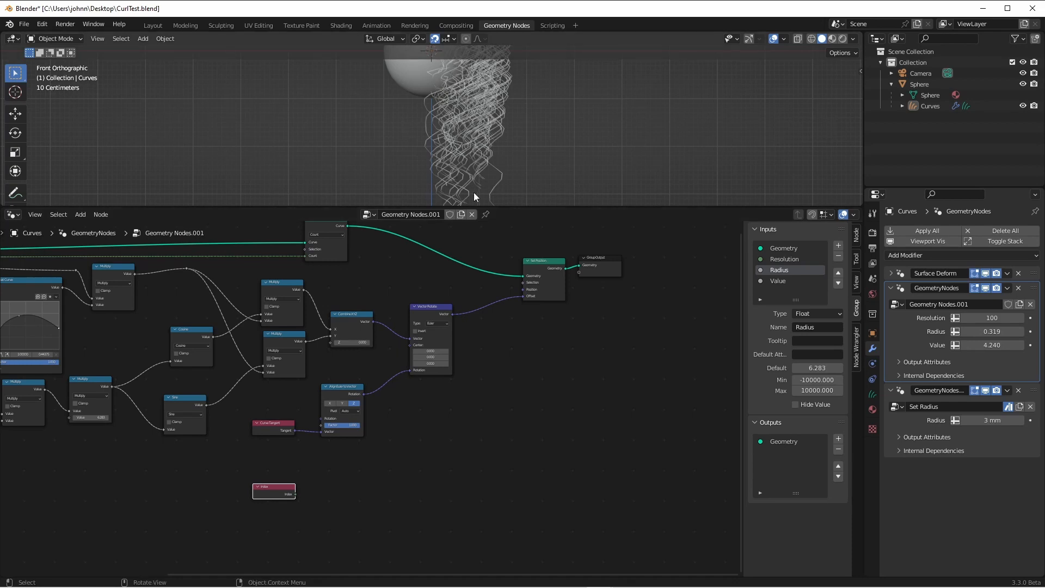
{"action": "mouse_move", "coordinate": [481, 170]}
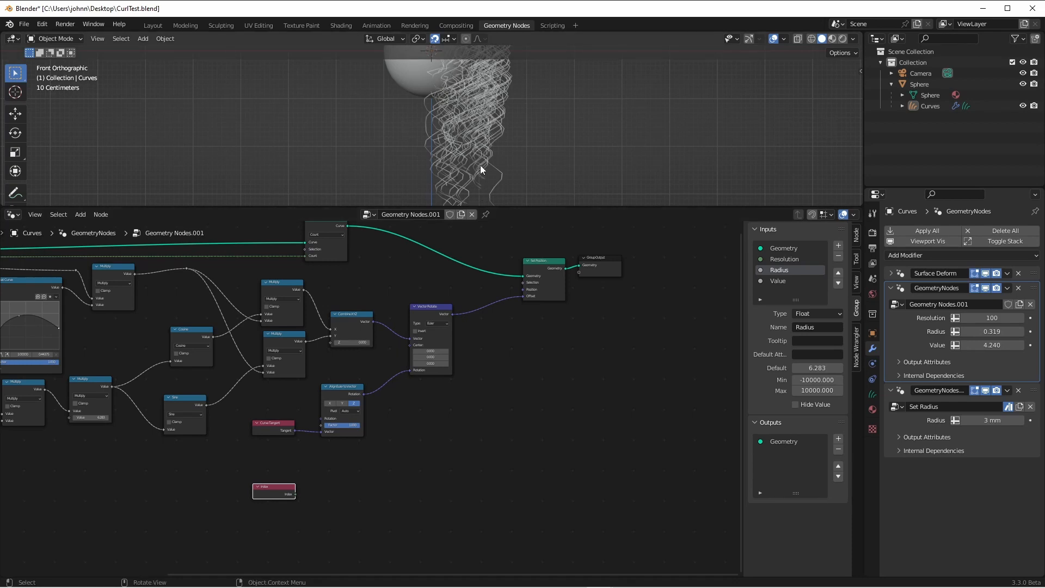
{"action": "mouse_move", "coordinate": [545, 289]}
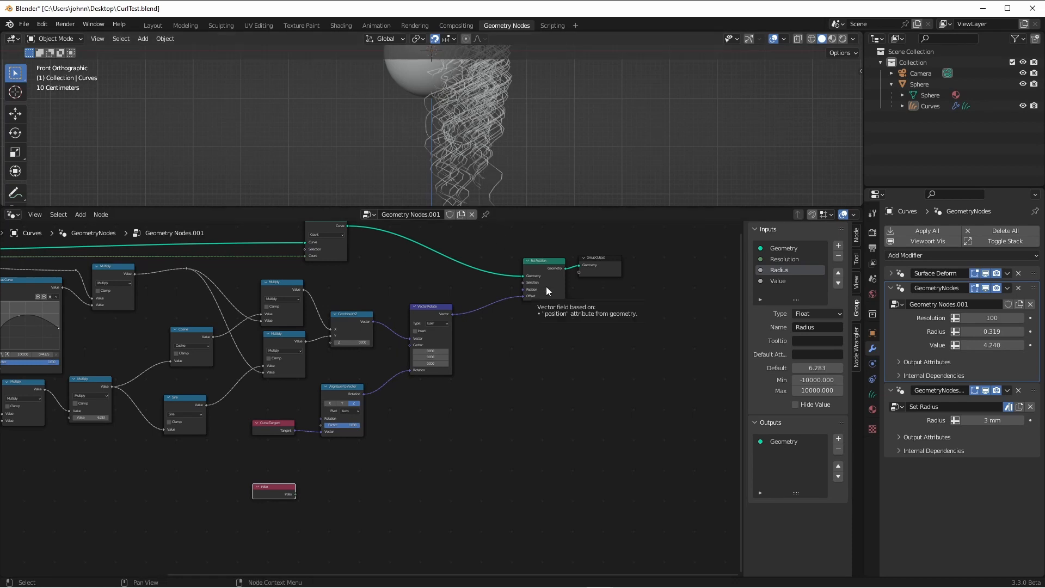
{"action": "mouse_move", "coordinate": [280, 498]}
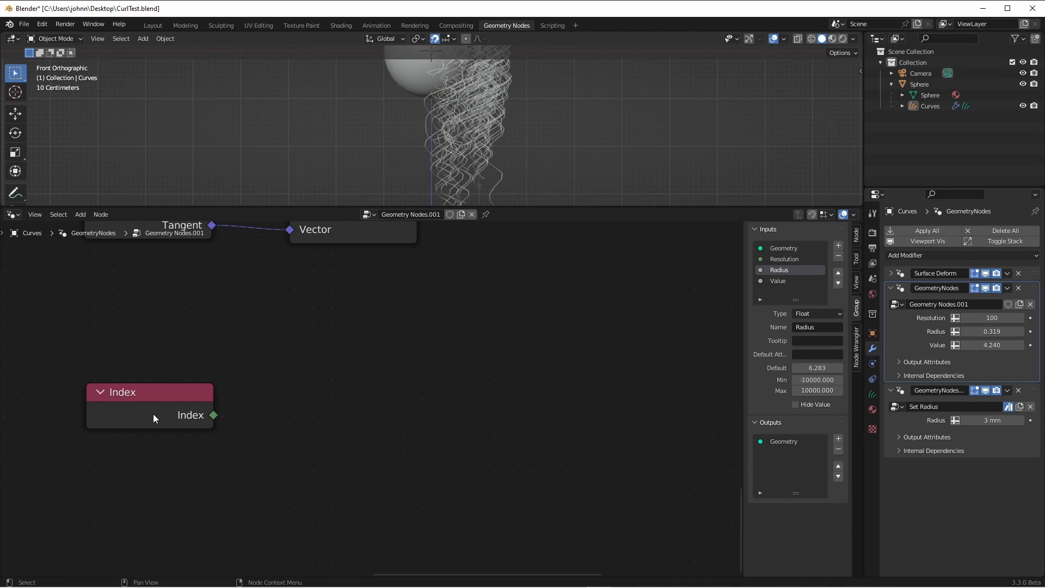
{"action": "mouse_move", "coordinate": [176, 460]}
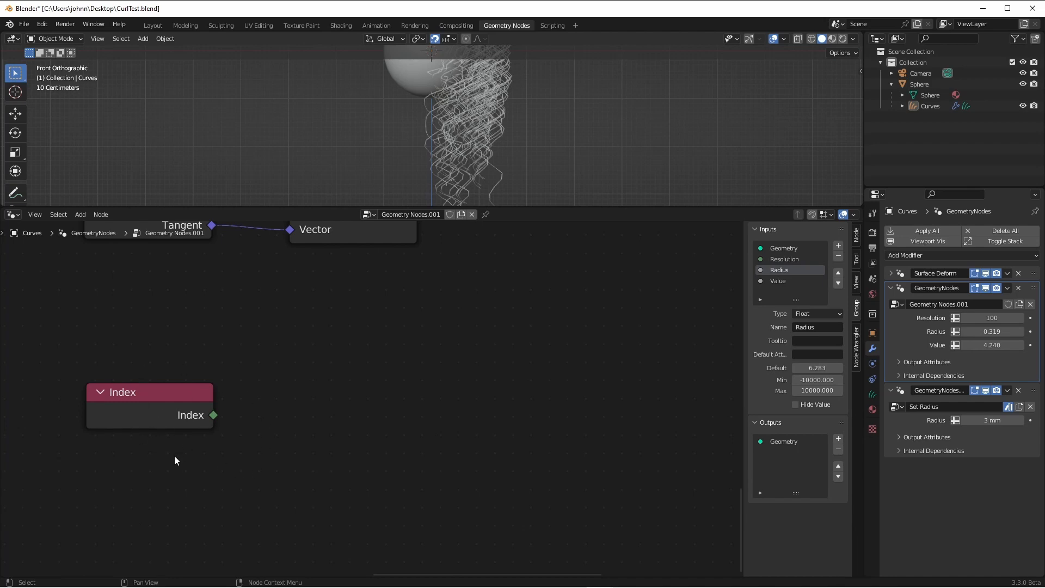
{"action": "mouse_move", "coordinate": [280, 400]}
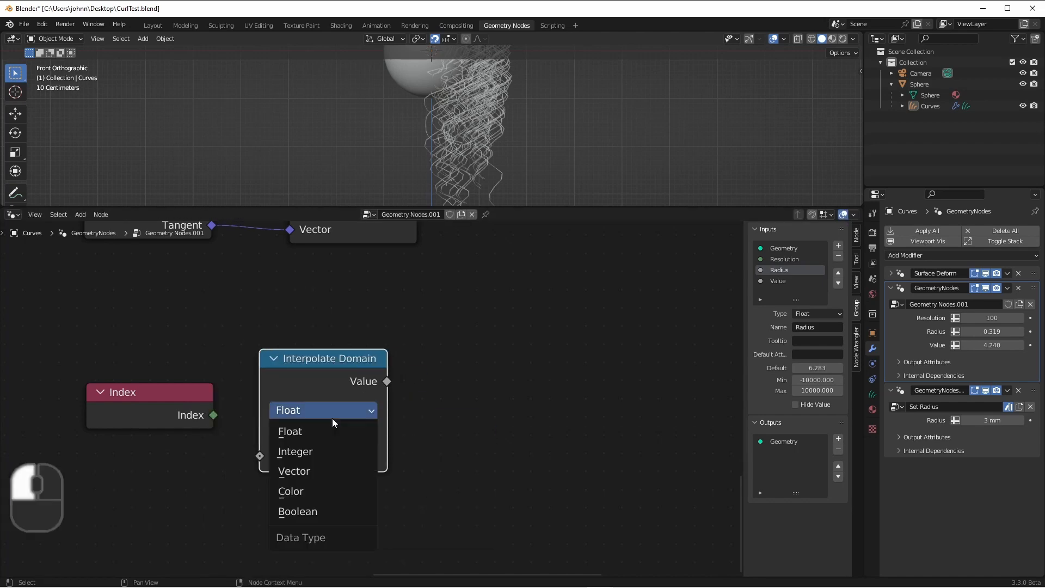
Set the Interpolate Domain node to Integer data on the Spline domain
{"action": "left_click", "coordinate": [295, 451]}
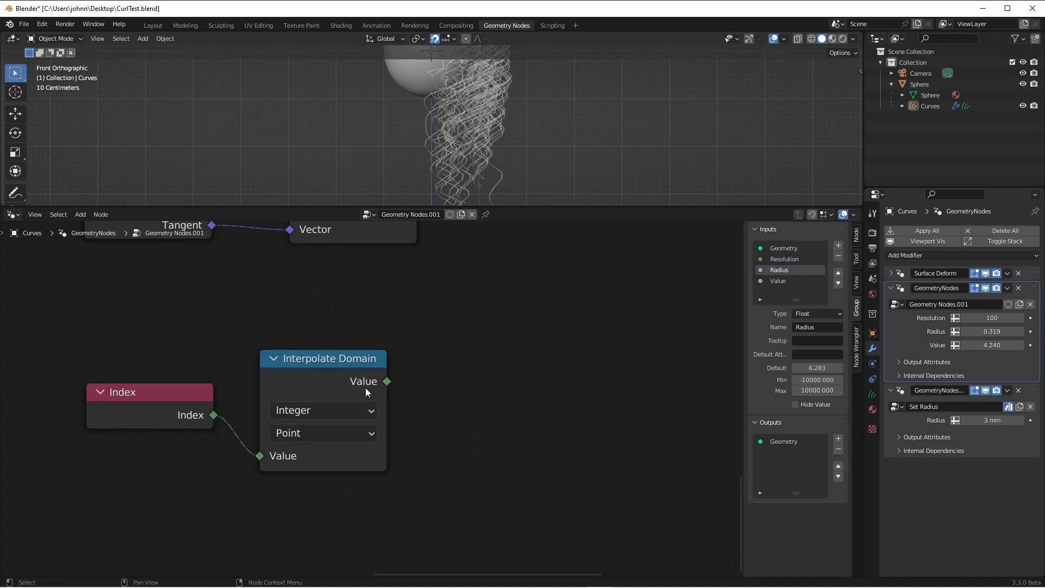
{"action": "left_click", "coordinate": [323, 432]}
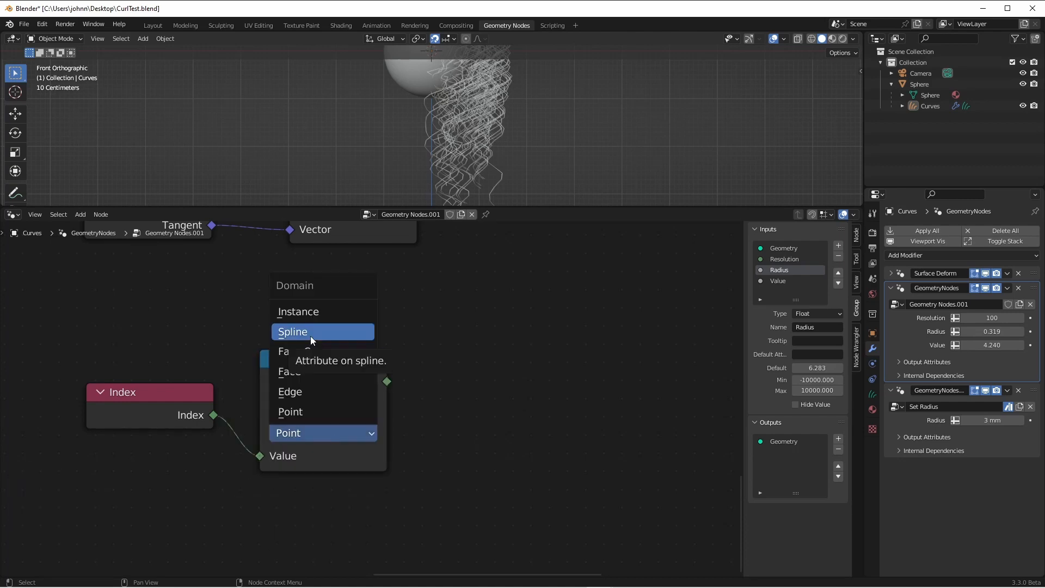
{"action": "left_click", "coordinate": [293, 331]}
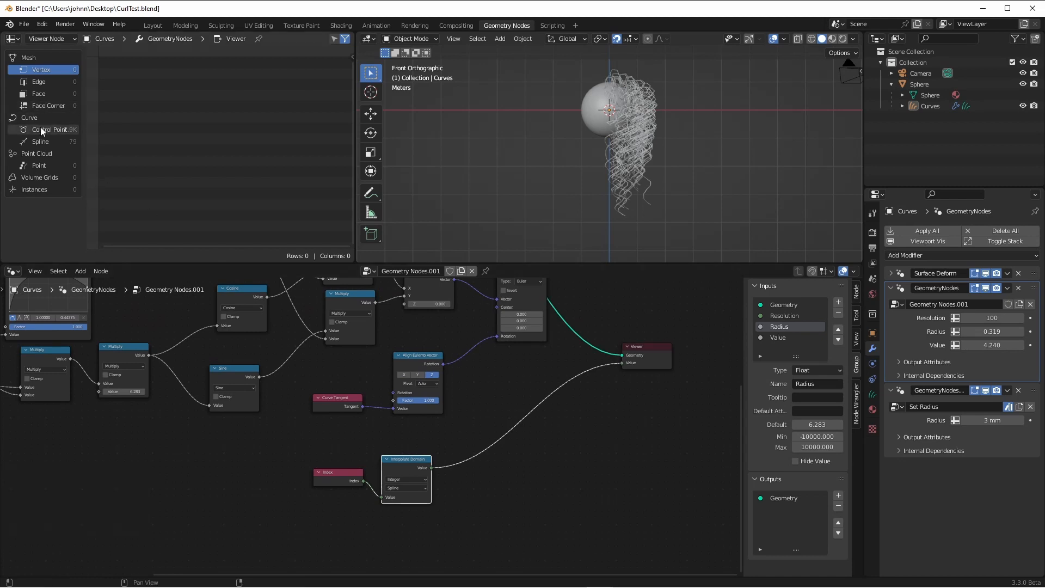
Show Control Point values in the spreadsheet and lower curl Resolution to 5
{"action": "left_click", "coordinate": [51, 130]}
{"action": "type", "text": "5"}
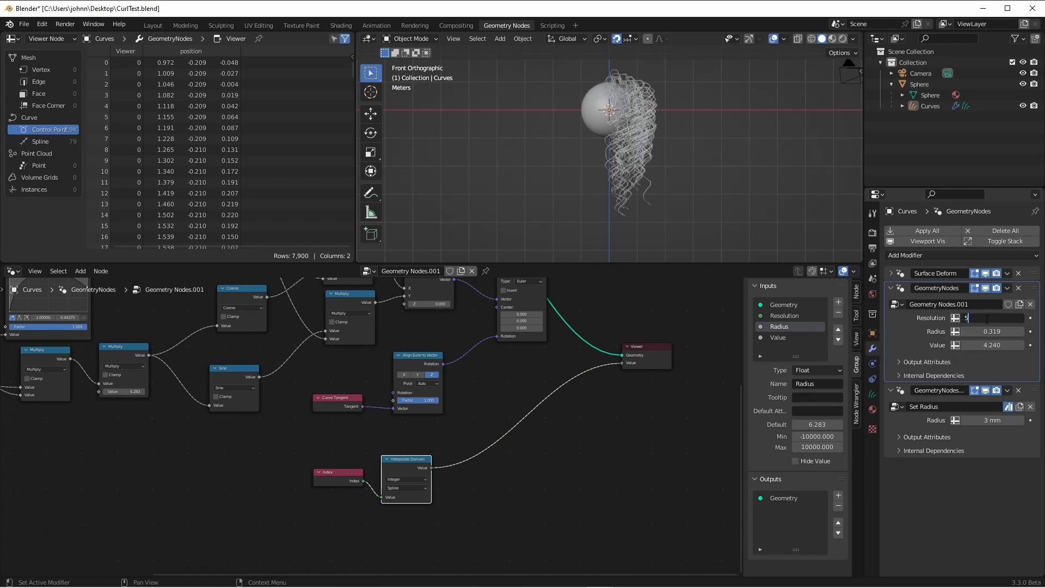
{"action": "left_click", "coordinate": [993, 317]}
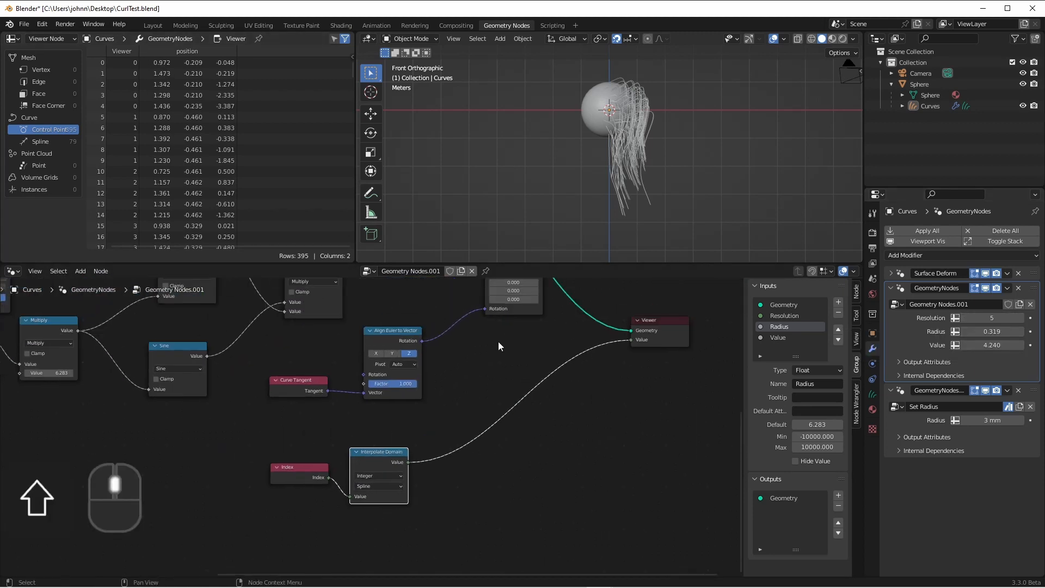
{"action": "mouse_move", "coordinate": [138, 72]}
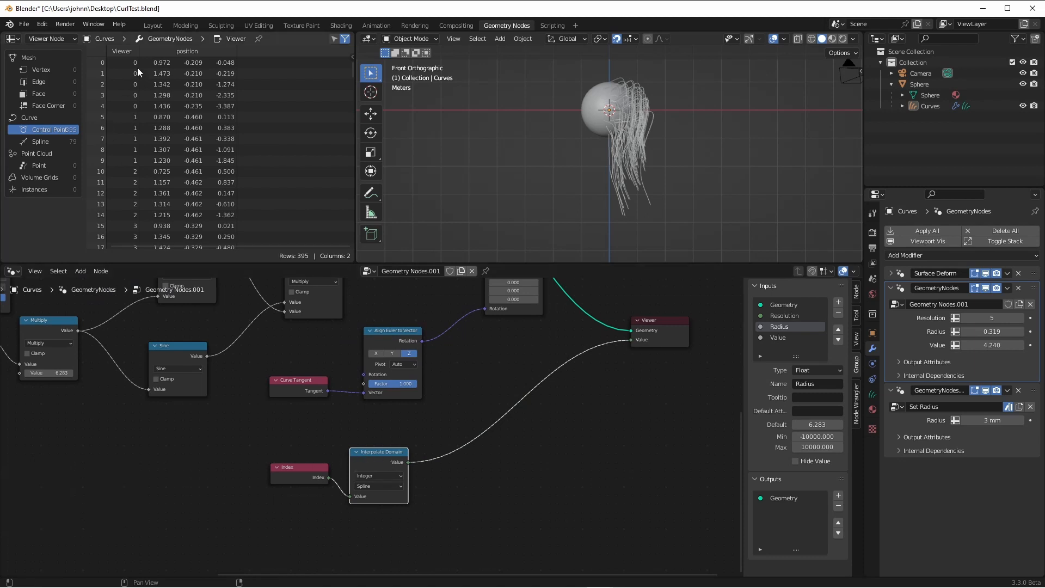
{"action": "mouse_move", "coordinate": [130, 139]}
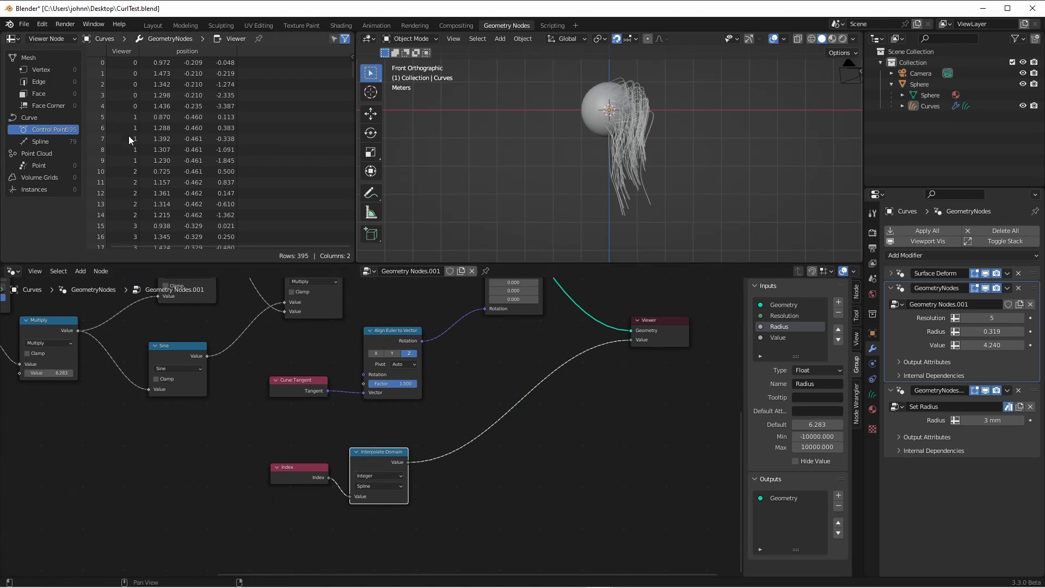
{"action": "mouse_move", "coordinate": [110, 65]}
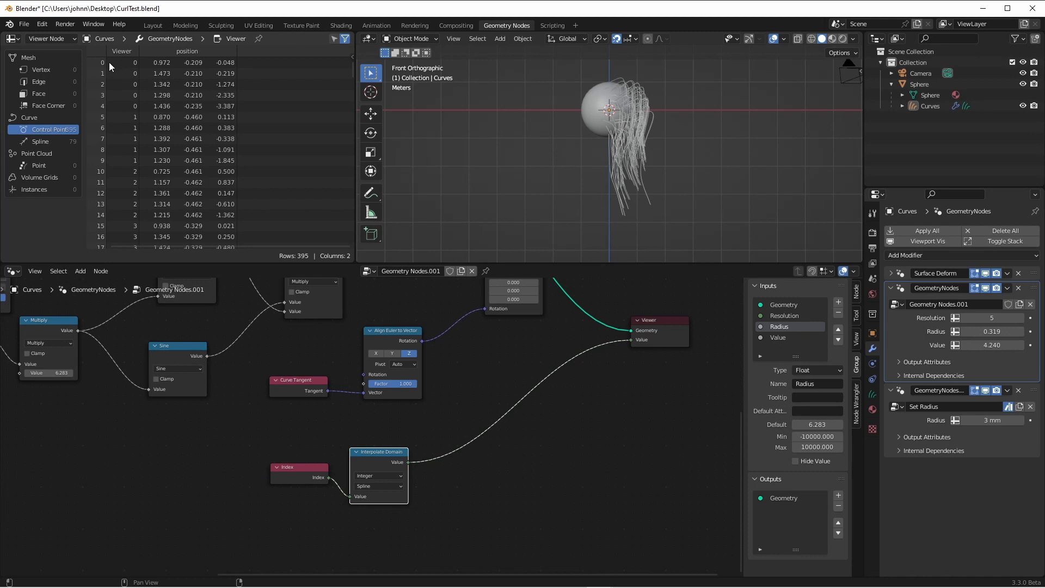
{"action": "mouse_move", "coordinate": [85, 109]}
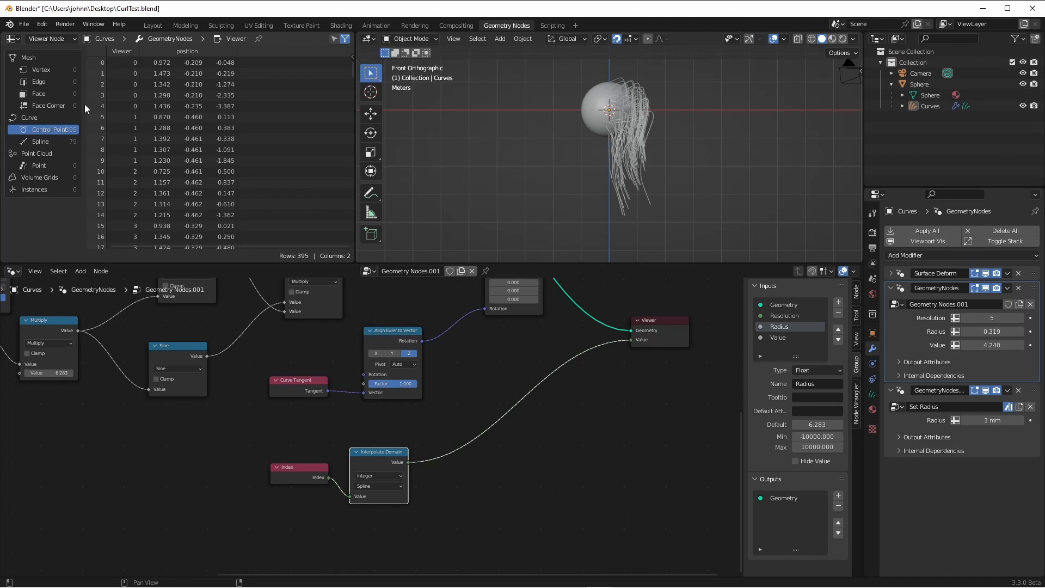
{"action": "mouse_move", "coordinate": [130, 113]}
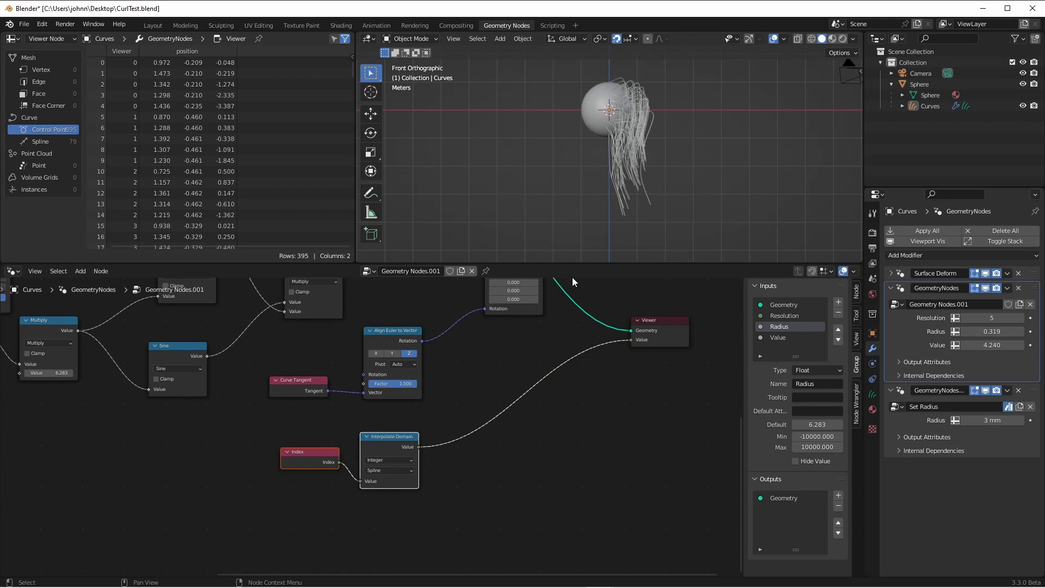
{"action": "mouse_move", "coordinate": [622, 154]}
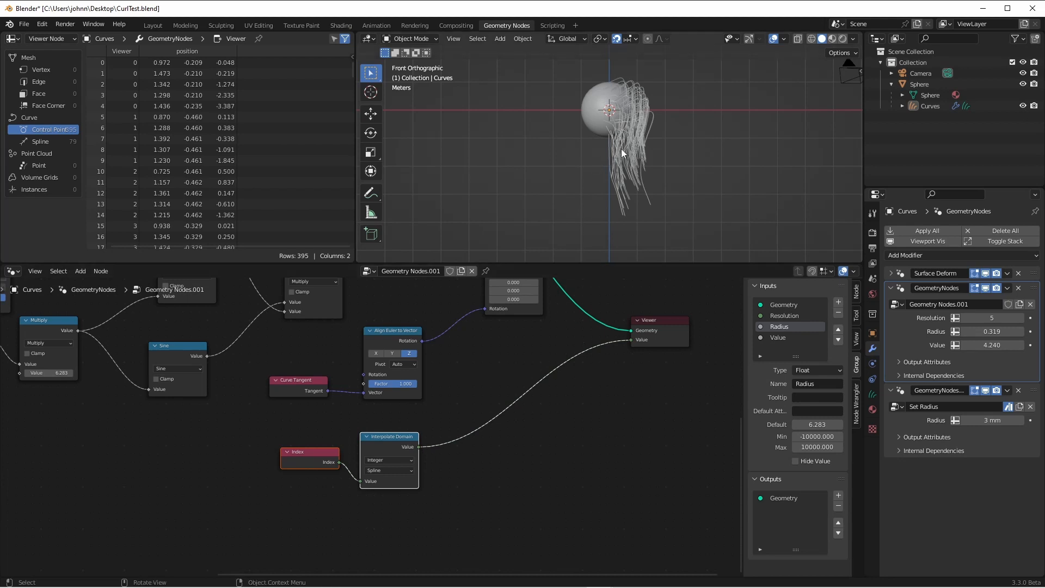
{"action": "mouse_move", "coordinate": [618, 172]}
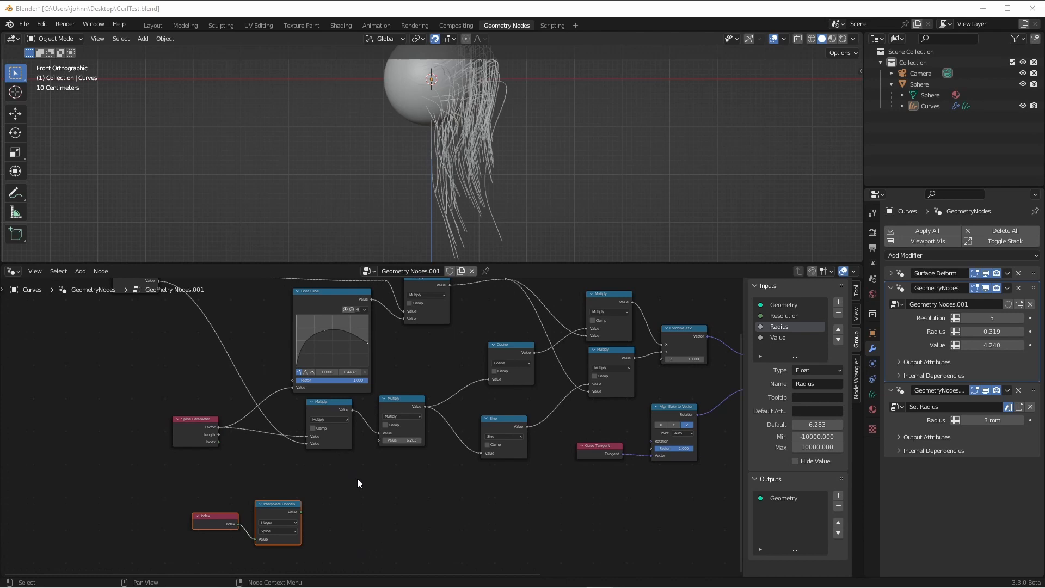
{"action": "mouse_move", "coordinate": [339, 433]}
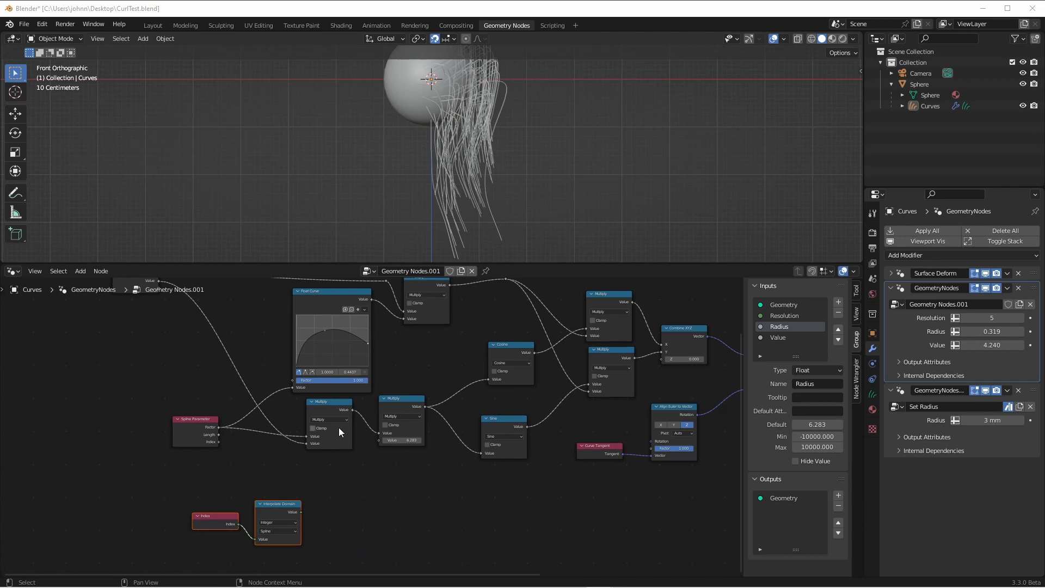
{"action": "mouse_move", "coordinate": [392, 430]}
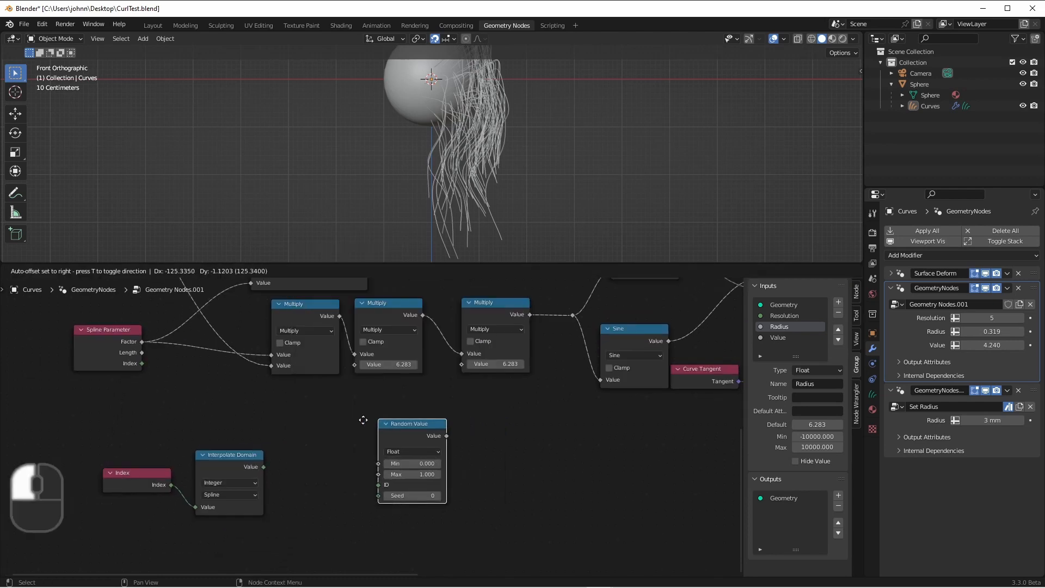
Seed a Random Value node by strand index for curl phase, with Resolution at 14
{"action": "key", "text": "Escape"}
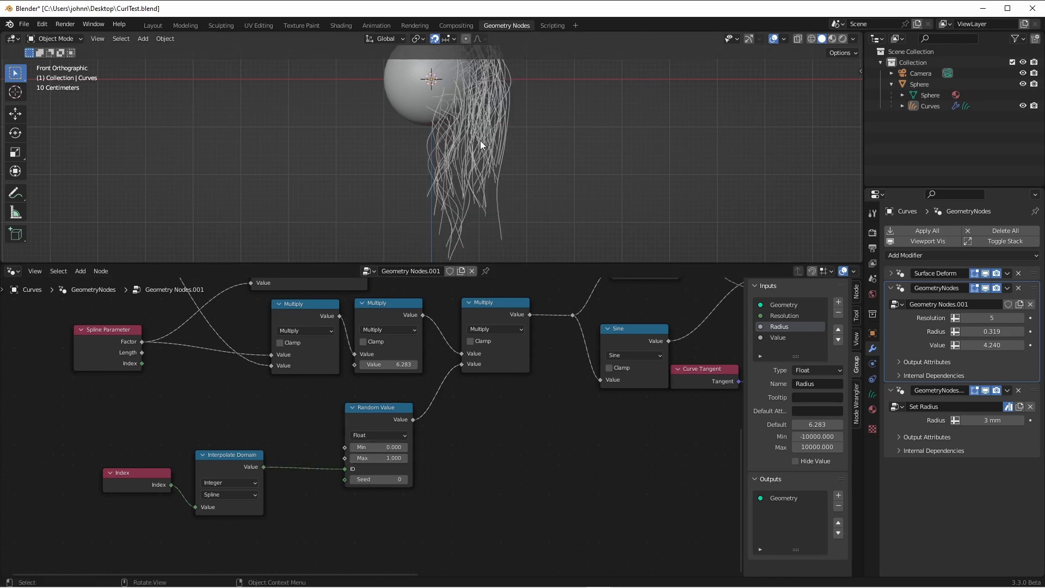
{"action": "mouse_move", "coordinate": [505, 105]}
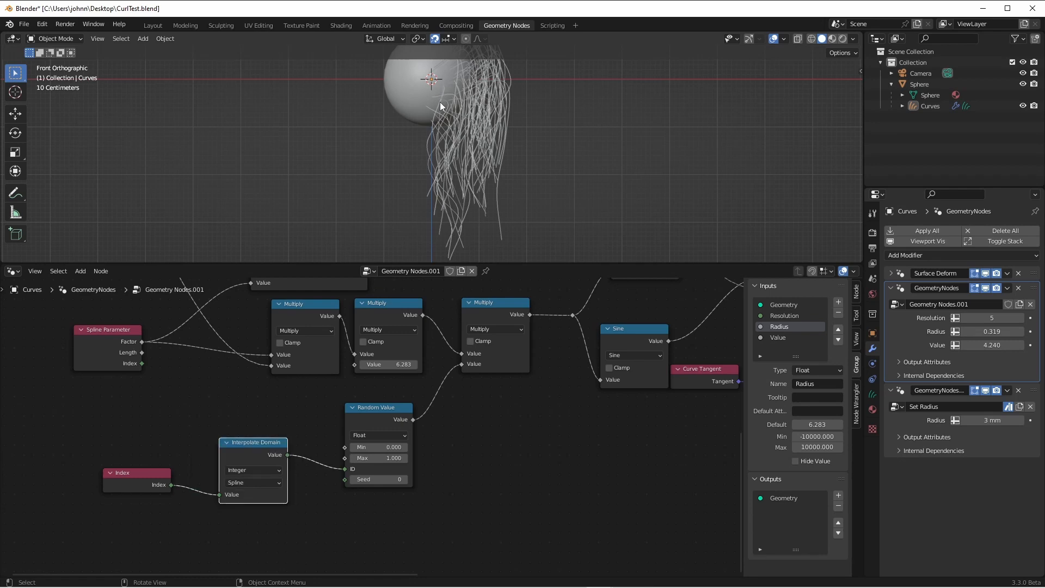
{"action": "mouse_move", "coordinate": [373, 477]}
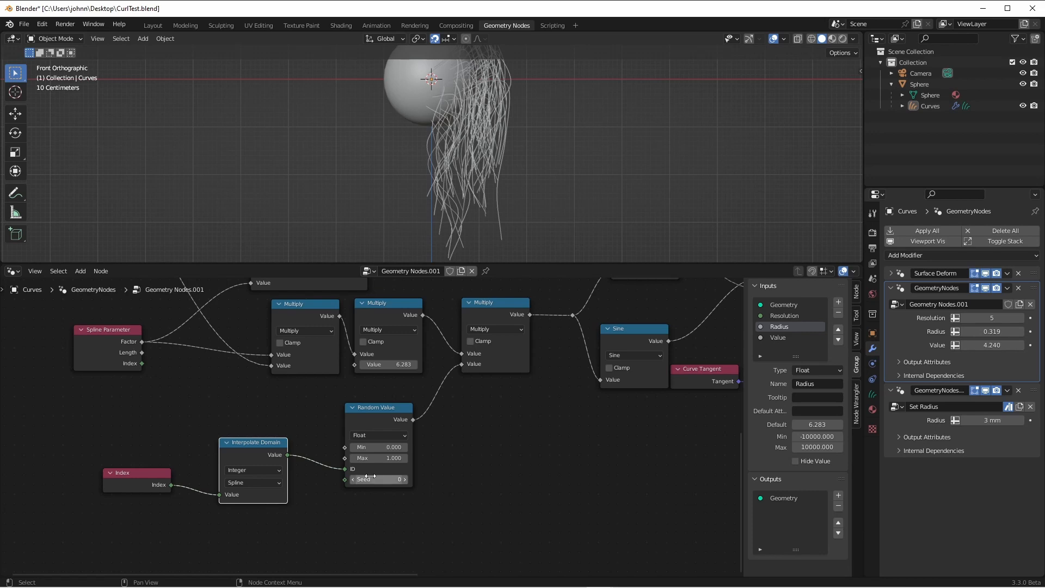
{"action": "mouse_move", "coordinate": [502, 329]}
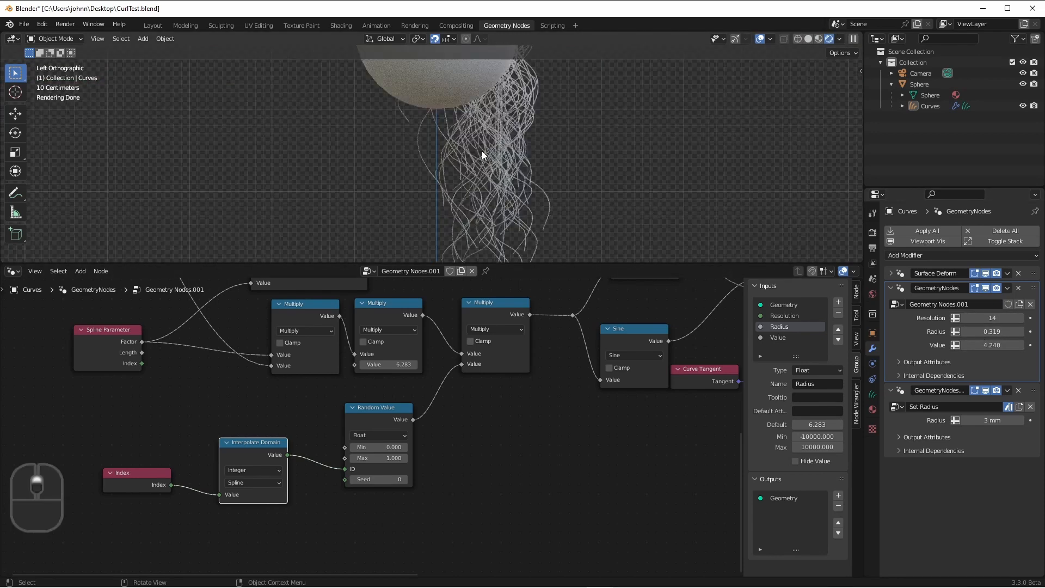
{"action": "left_click", "coordinate": [926, 255]}
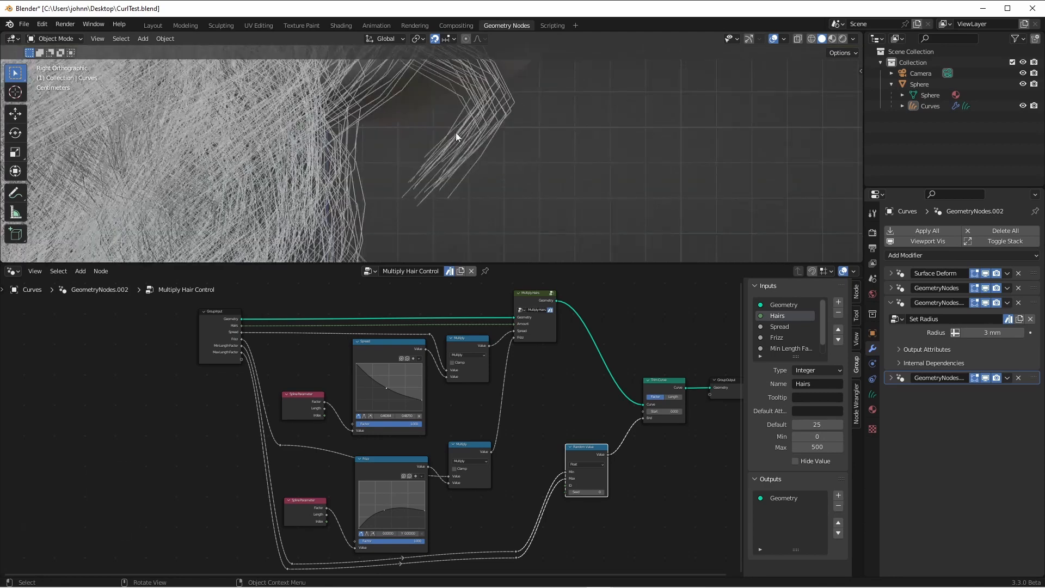
{"action": "mouse_move", "coordinate": [473, 194]}
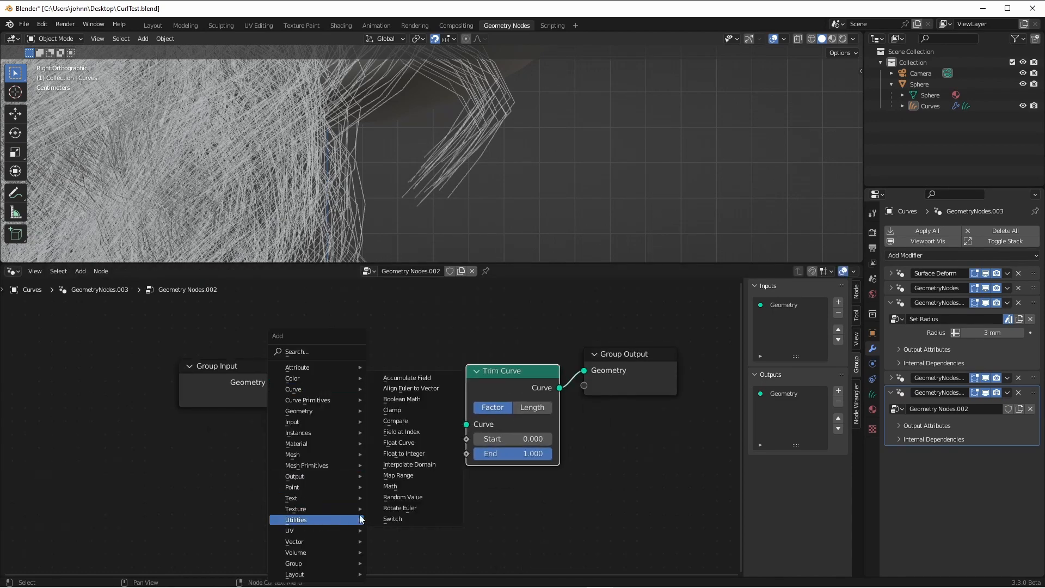
Add a Random Value node below Trim Curve for random strand lengths
{"action": "left_click", "coordinate": [403, 497]}
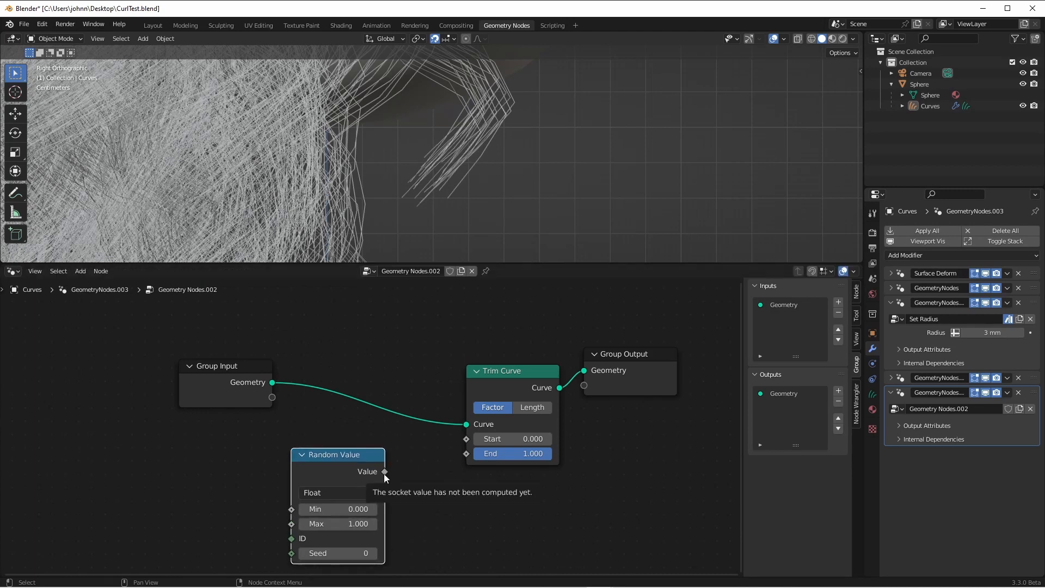